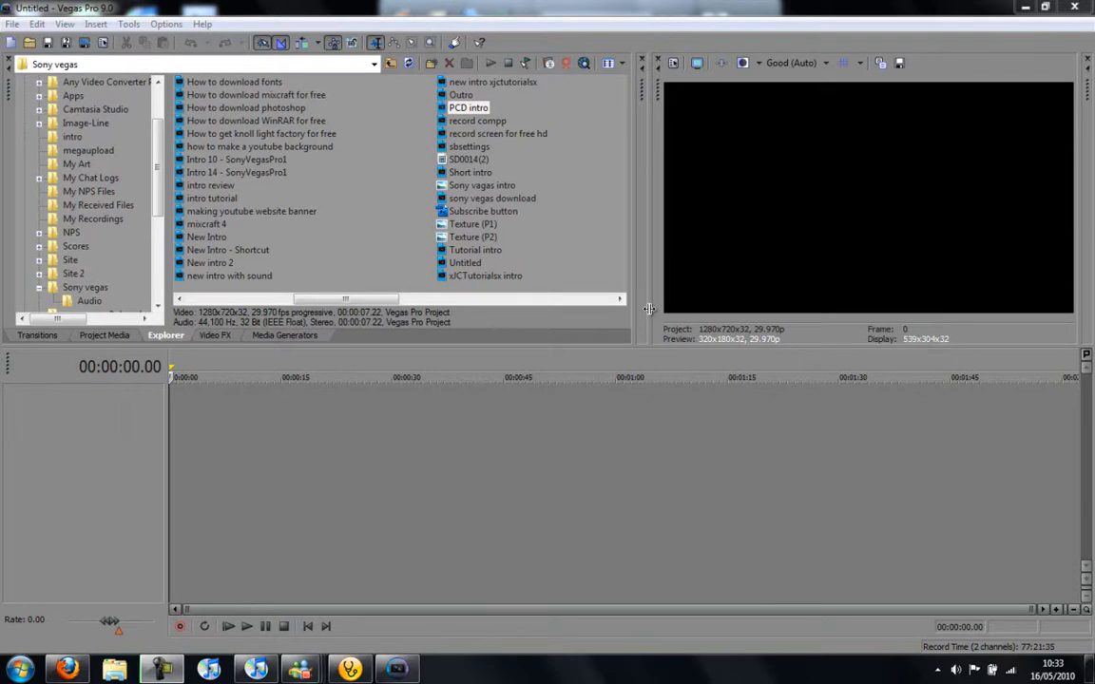
pyautogui.moveTo(343, 433)
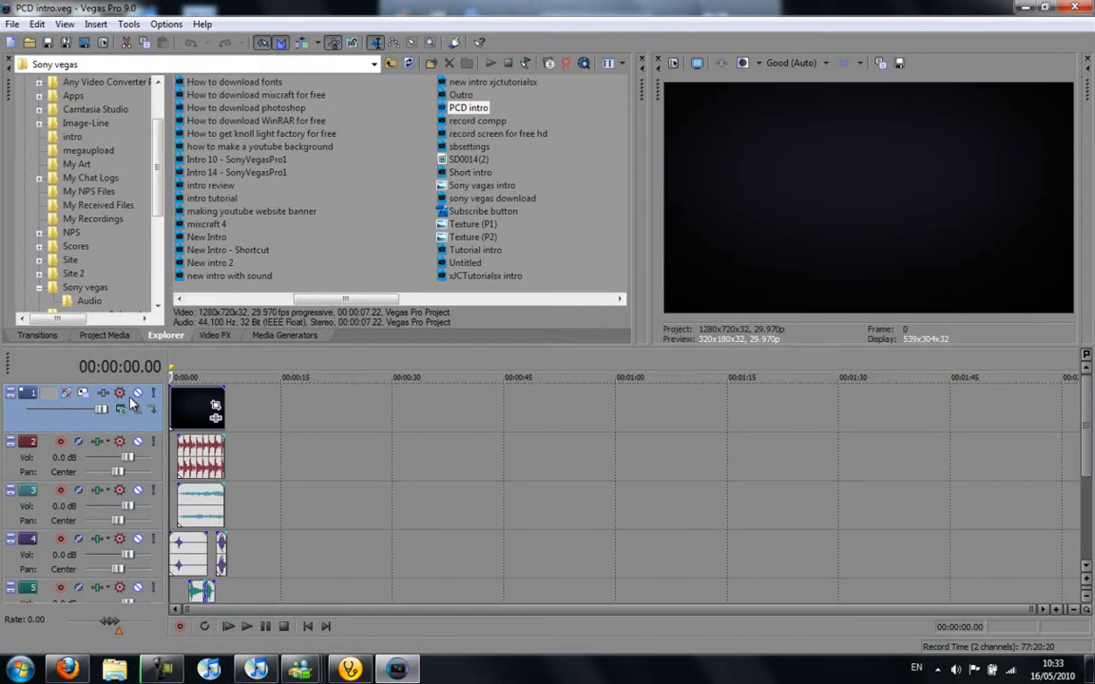
pyautogui.moveTo(228, 368)
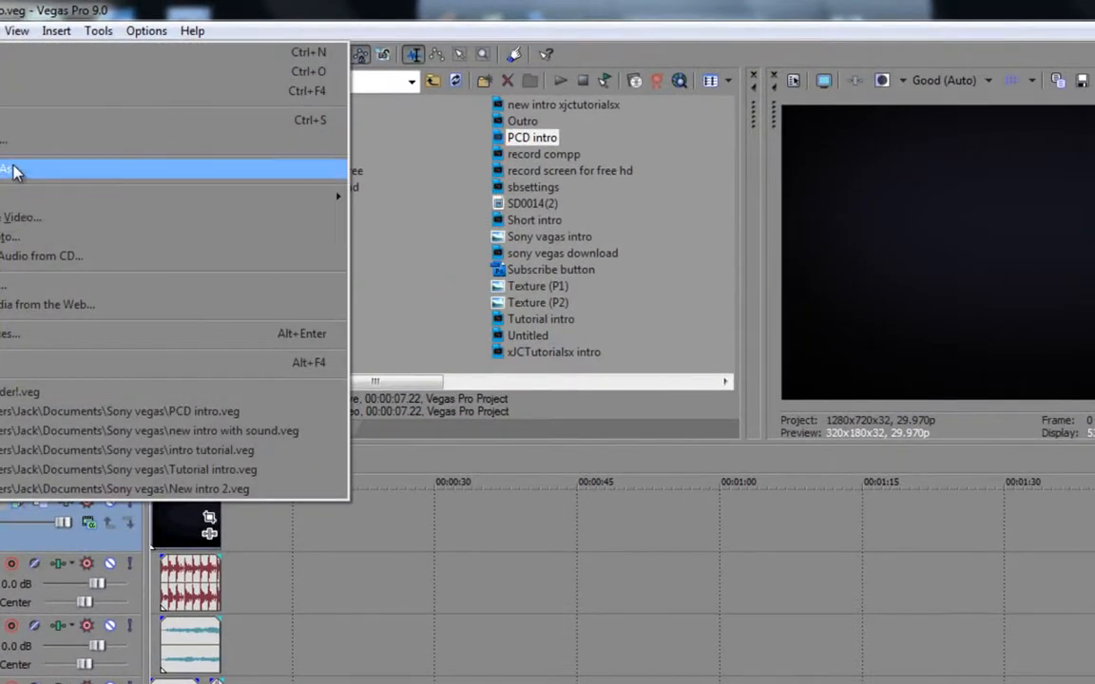
# Target the render to the Desktop as Windows Media Video V11 with the 6 Mbps HD 720-30p Video template
pyautogui.click(9, 169)
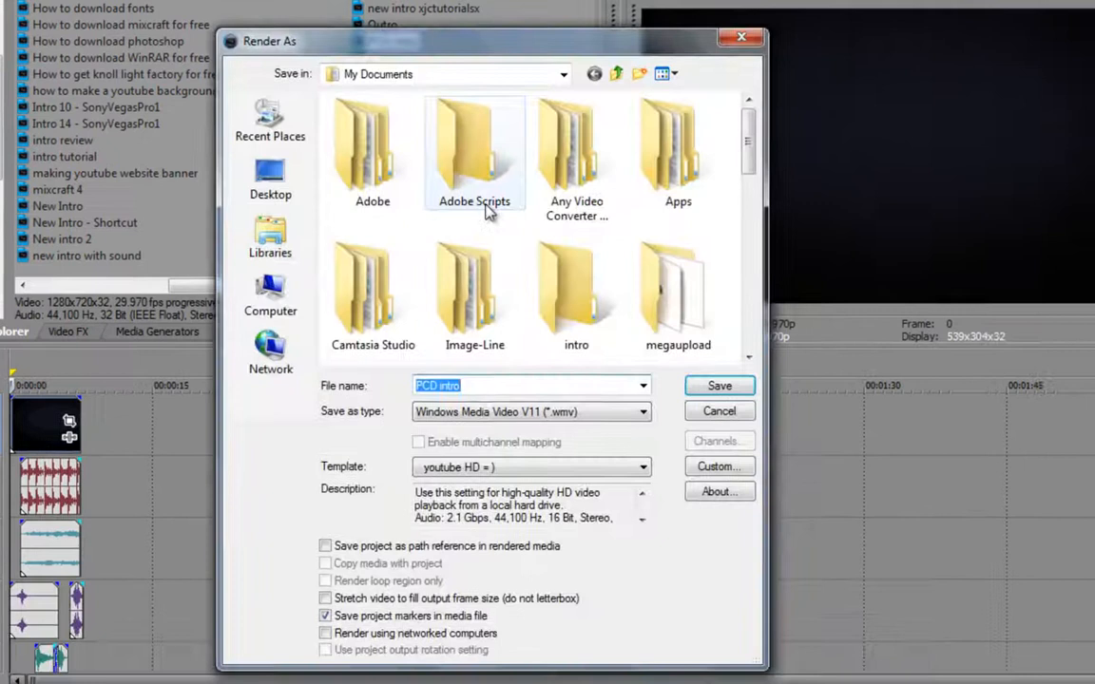
pyautogui.click(270, 175)
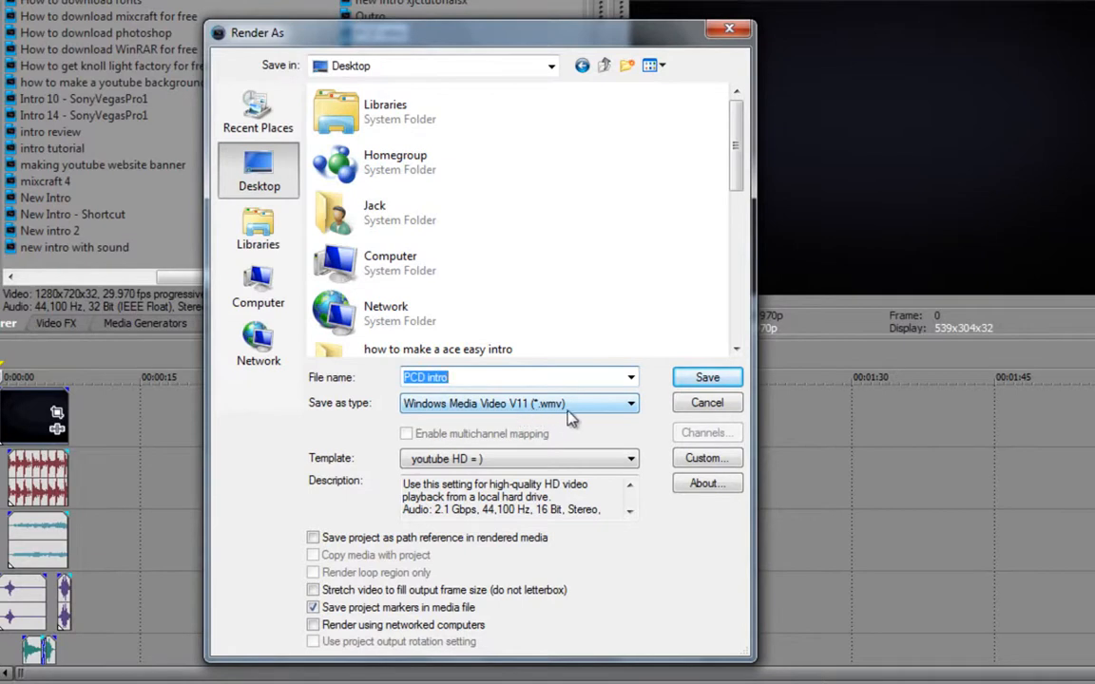
pyautogui.click(629, 403)
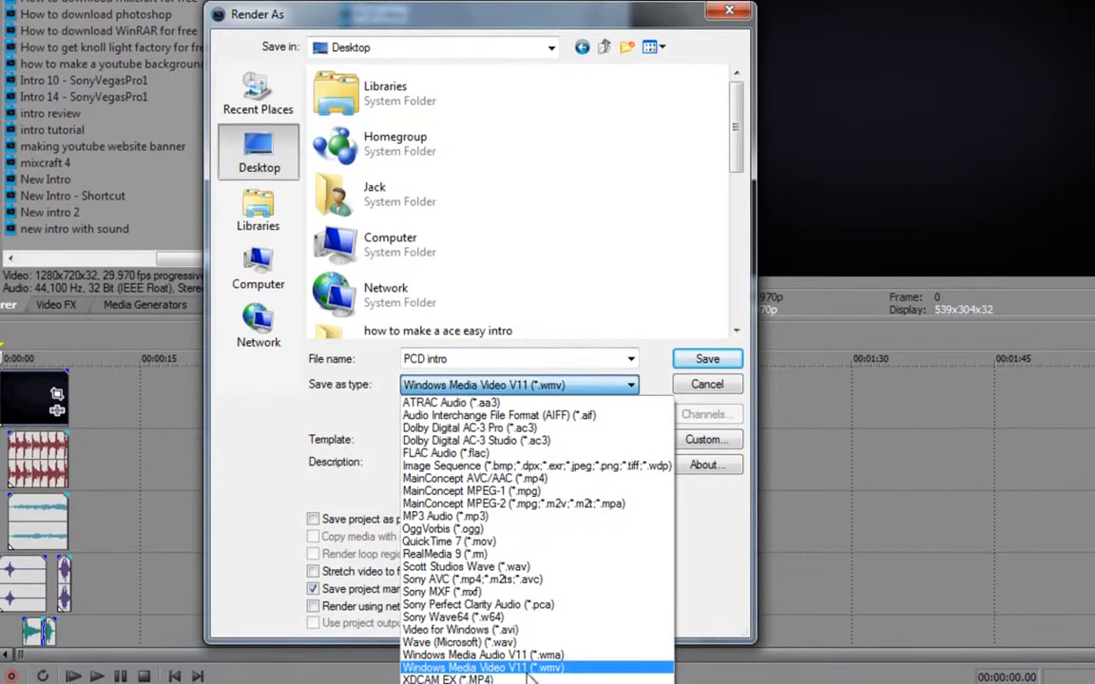
pyautogui.moveTo(483, 654)
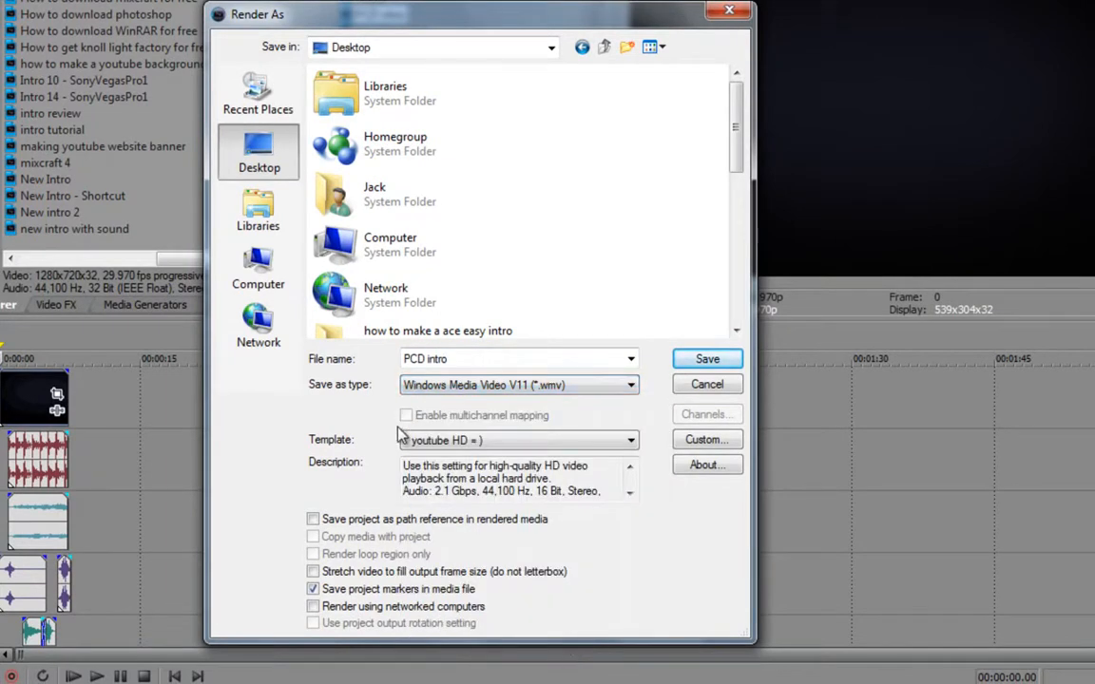
pyautogui.click(631, 441)
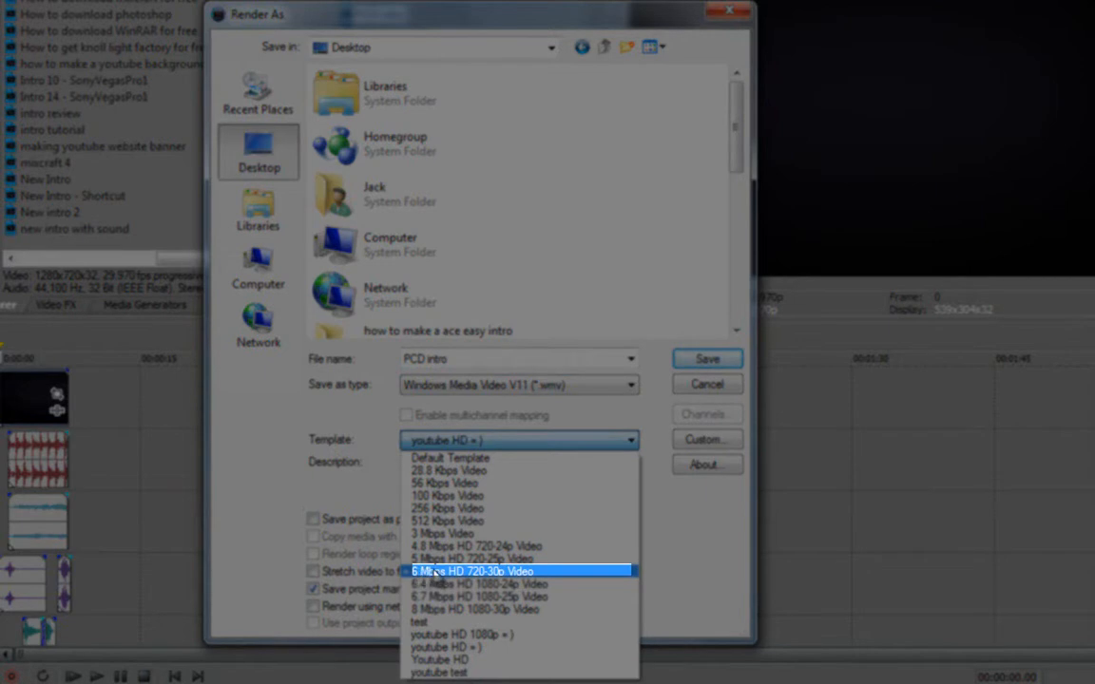
pyautogui.click(472, 570)
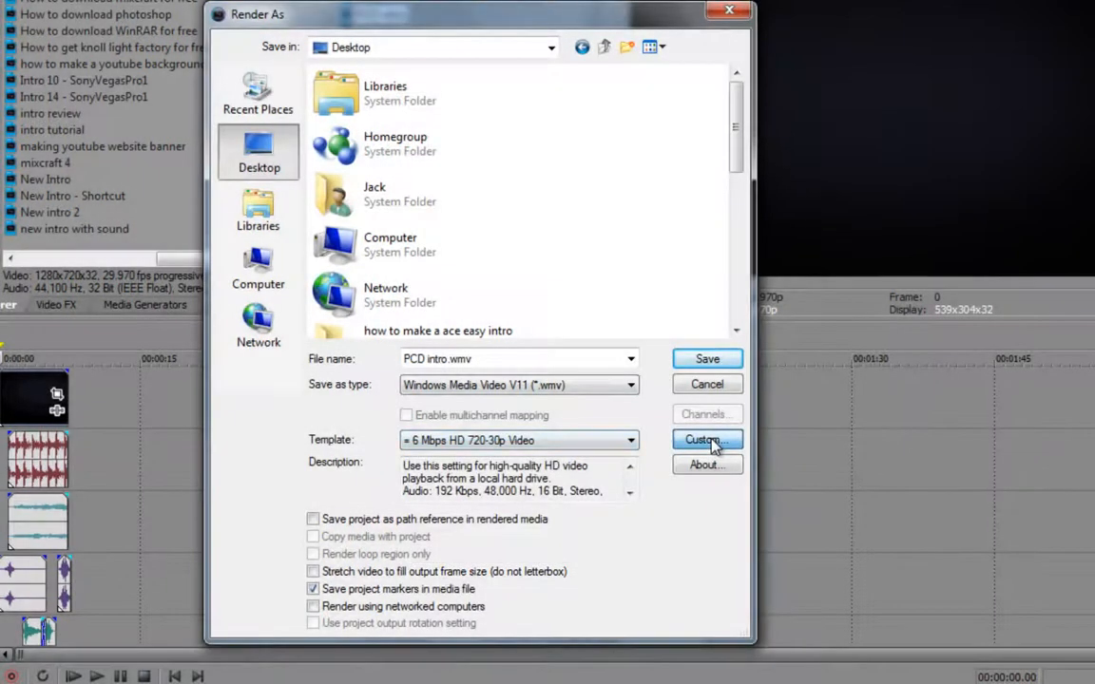
# In Custom audio settings choose Quality VBR mode with Windows Media Audio 9.2 format
pyautogui.click(705, 439)
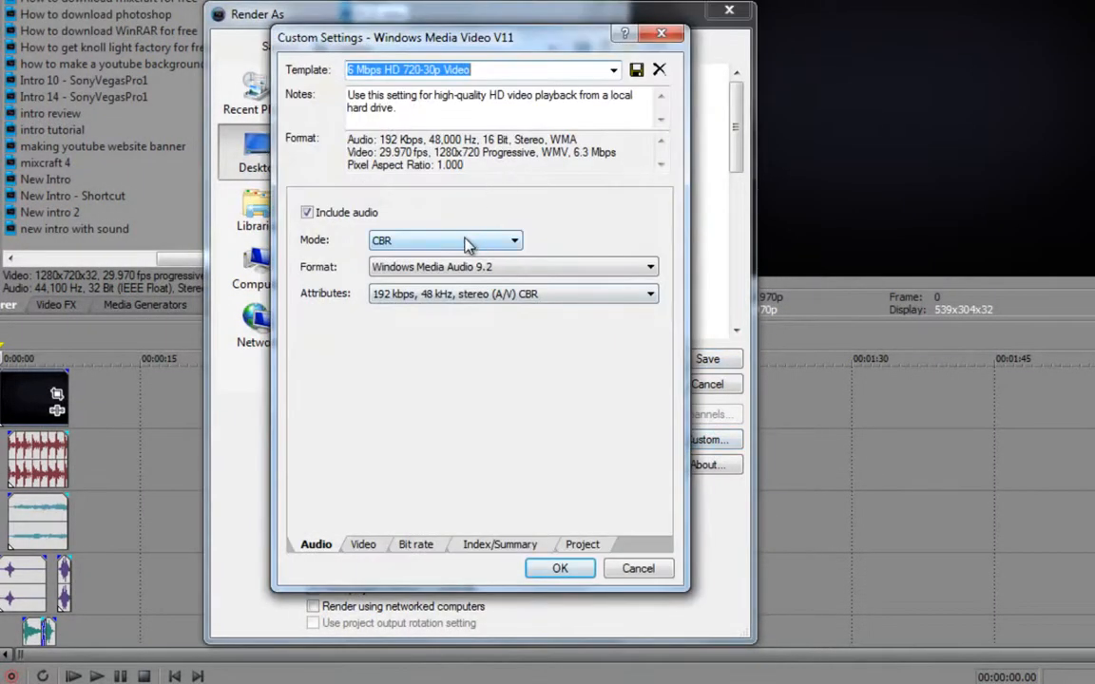
pyautogui.click(444, 239)
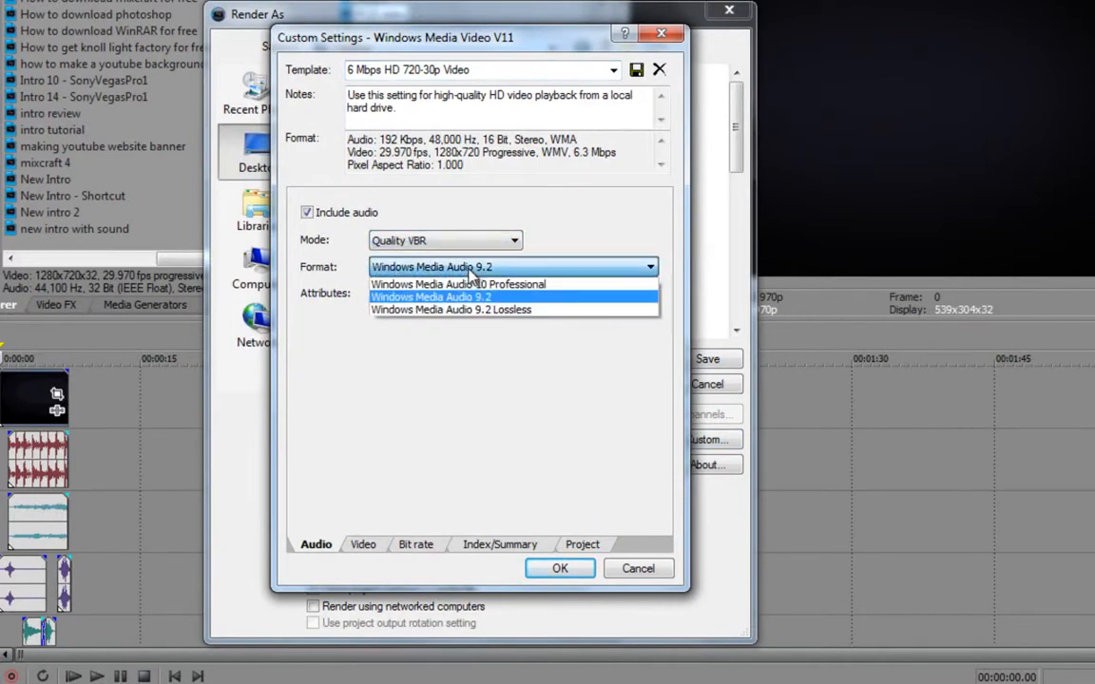
pyautogui.click(430, 297)
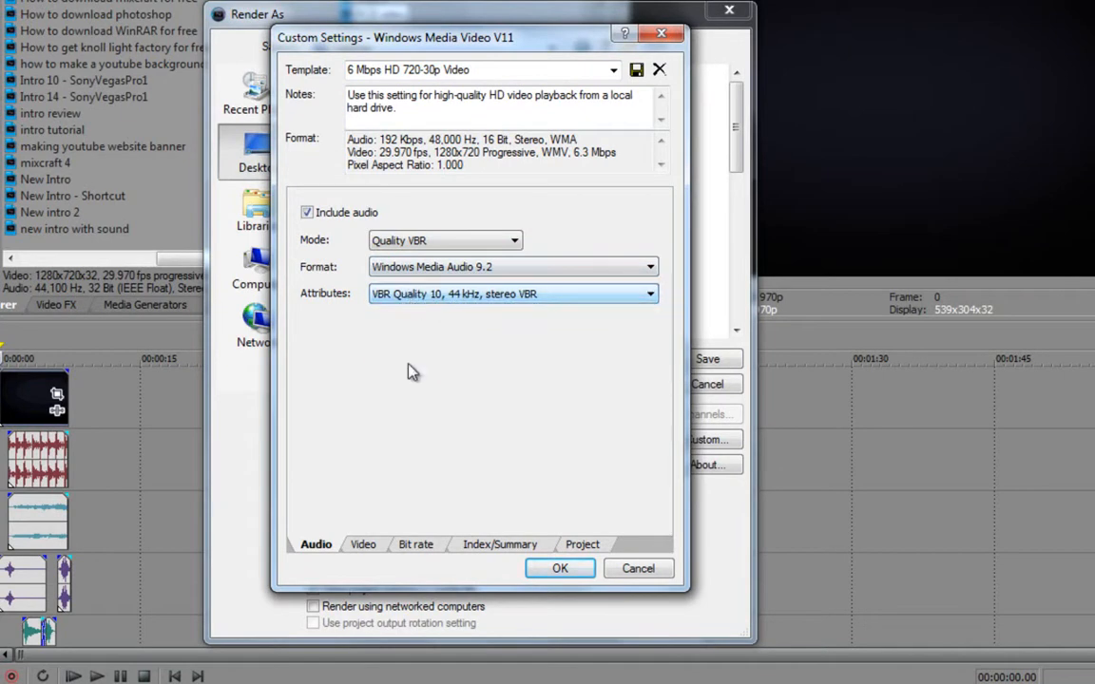
# Set video to Quality VBR, keeping 1280x720 image size and 29.970 (NTSC) frame rate
pyautogui.click(363, 544)
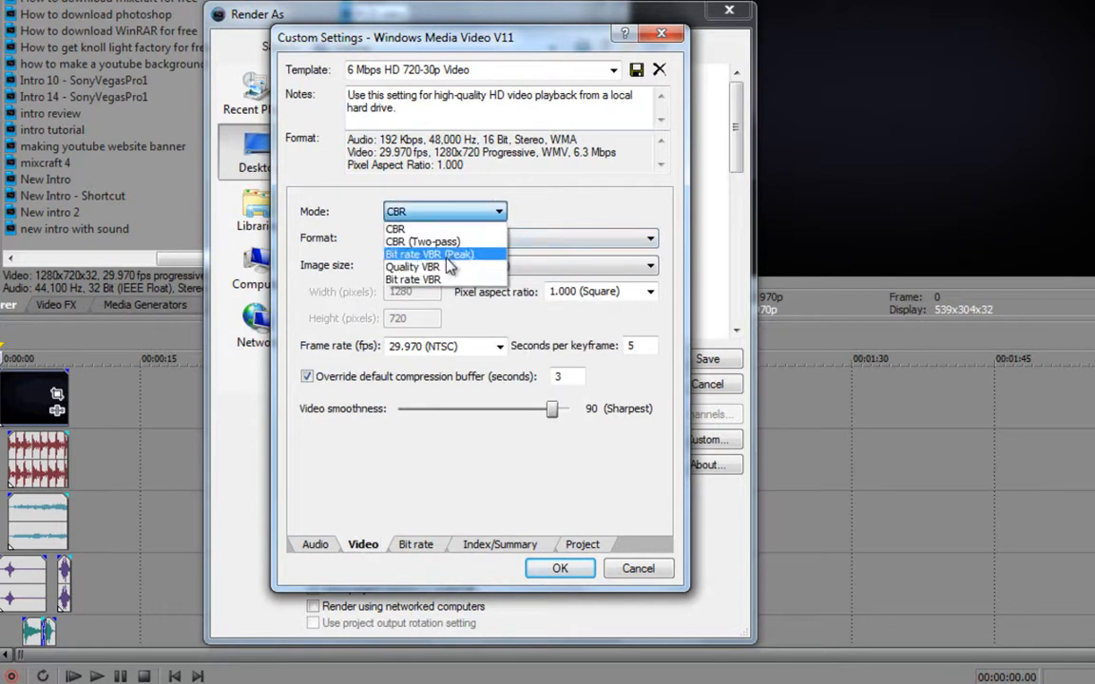
pyautogui.click(441, 255)
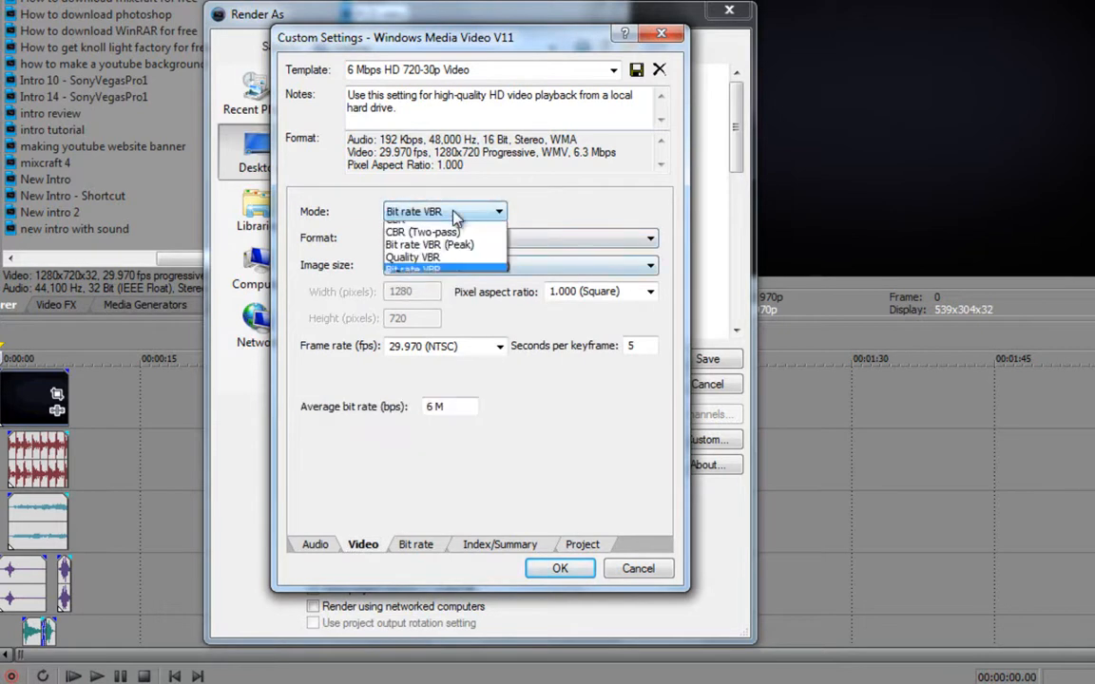
pyautogui.click(412, 257)
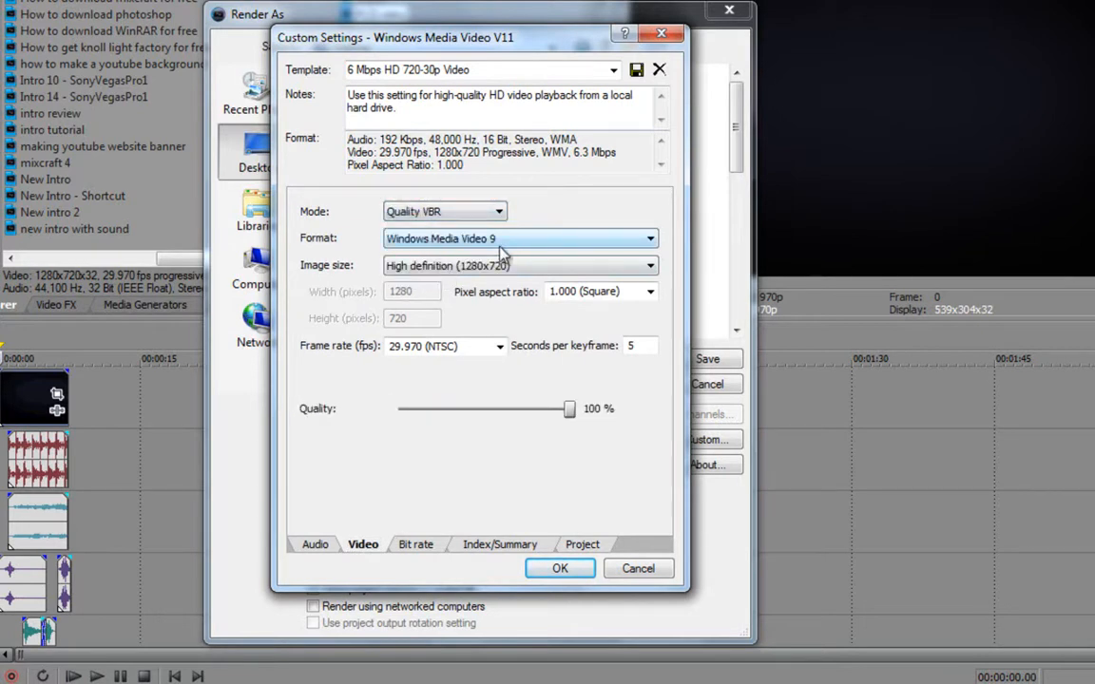
pyautogui.click(498, 346)
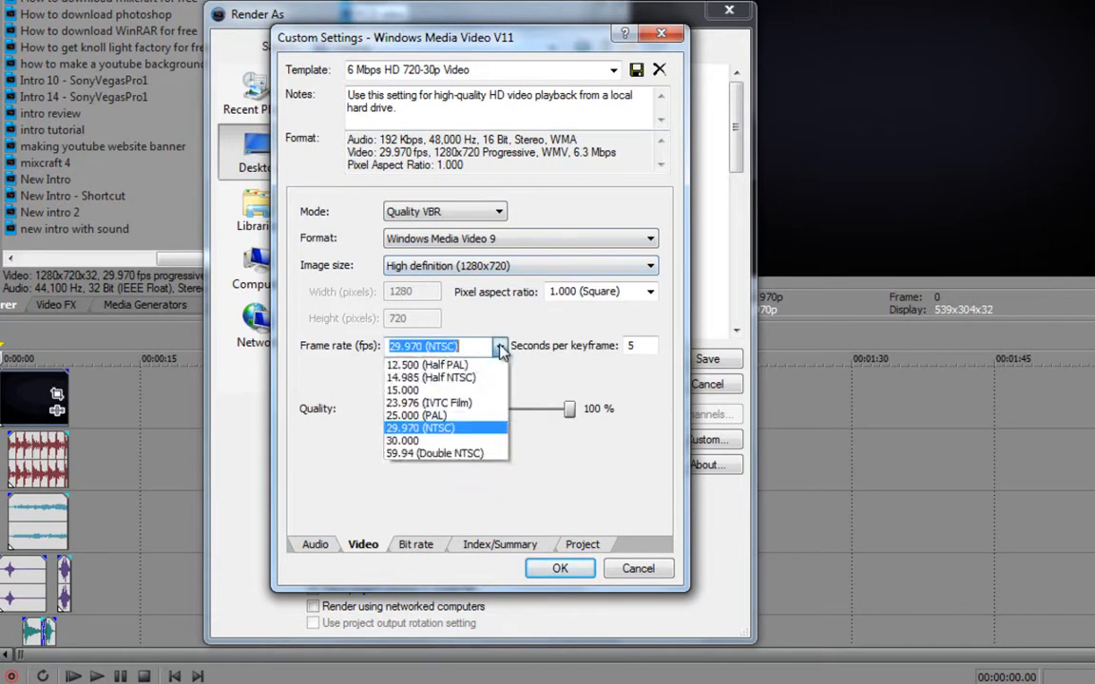
pyautogui.click(418, 428)
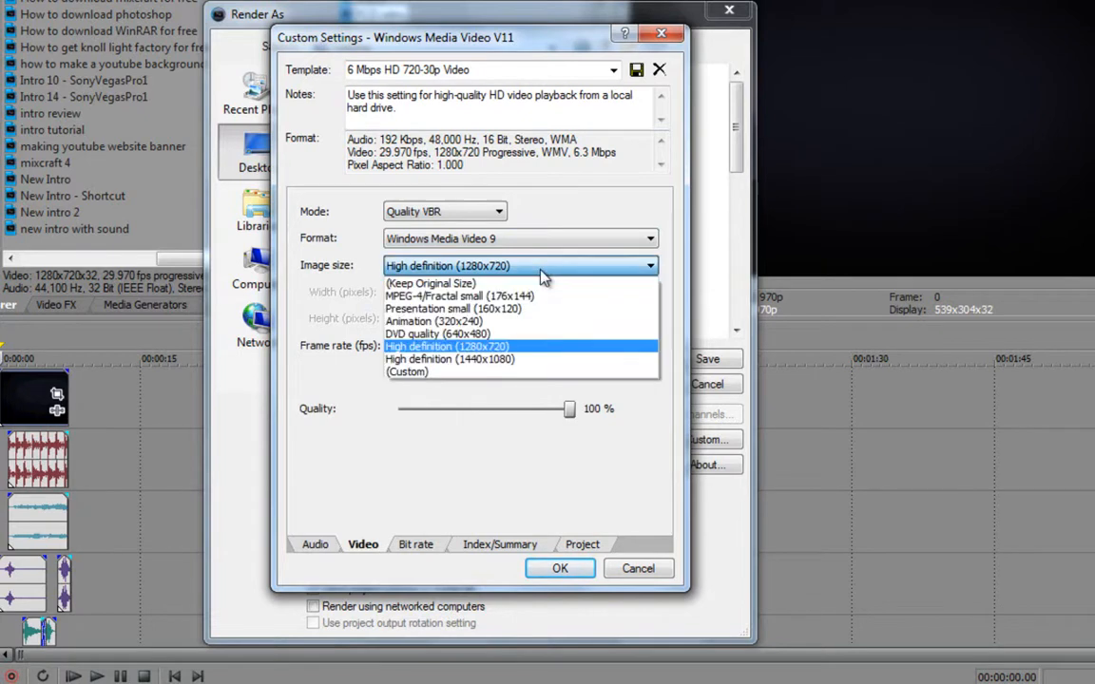
pyautogui.moveTo(513, 371)
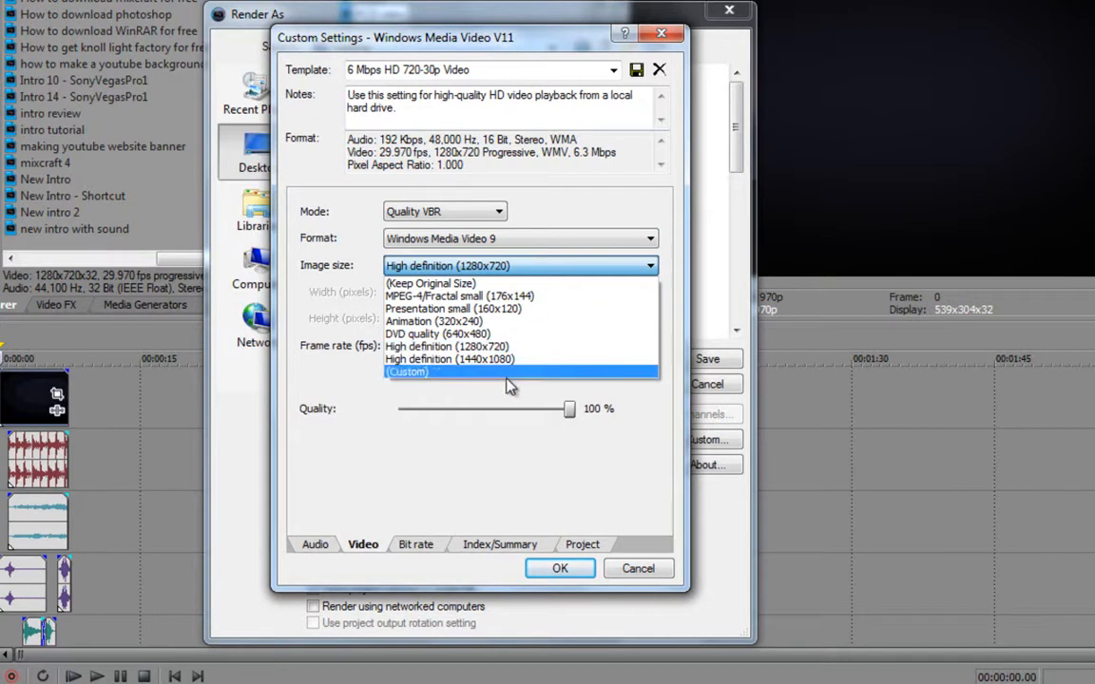
pyautogui.moveTo(494, 359)
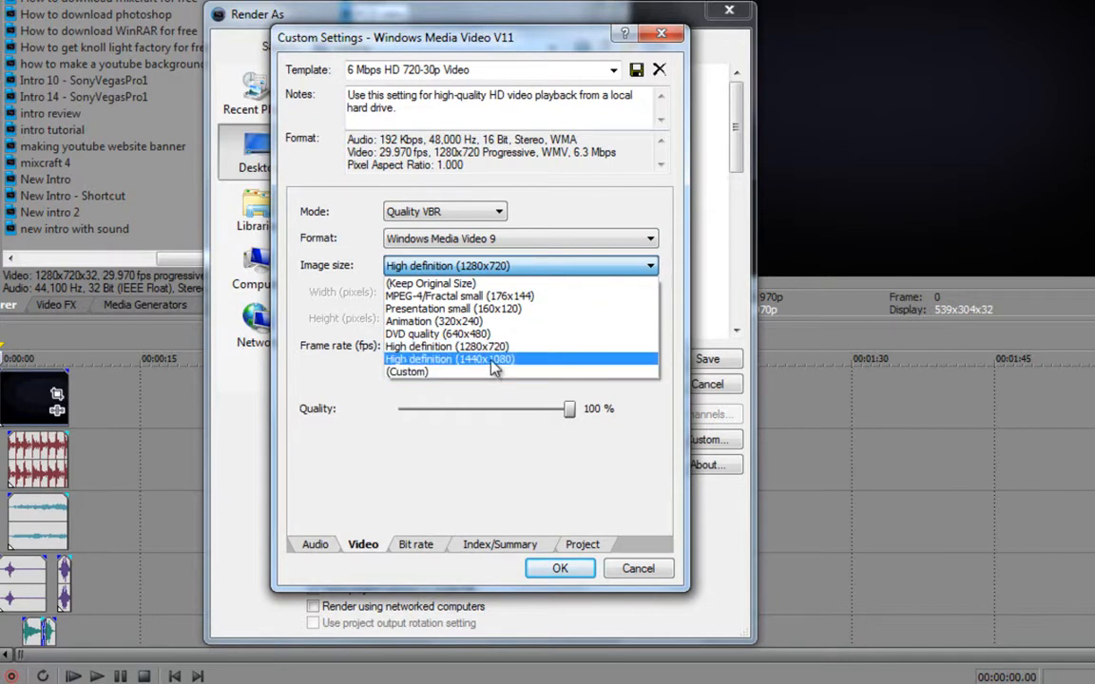
pyautogui.click(447, 346)
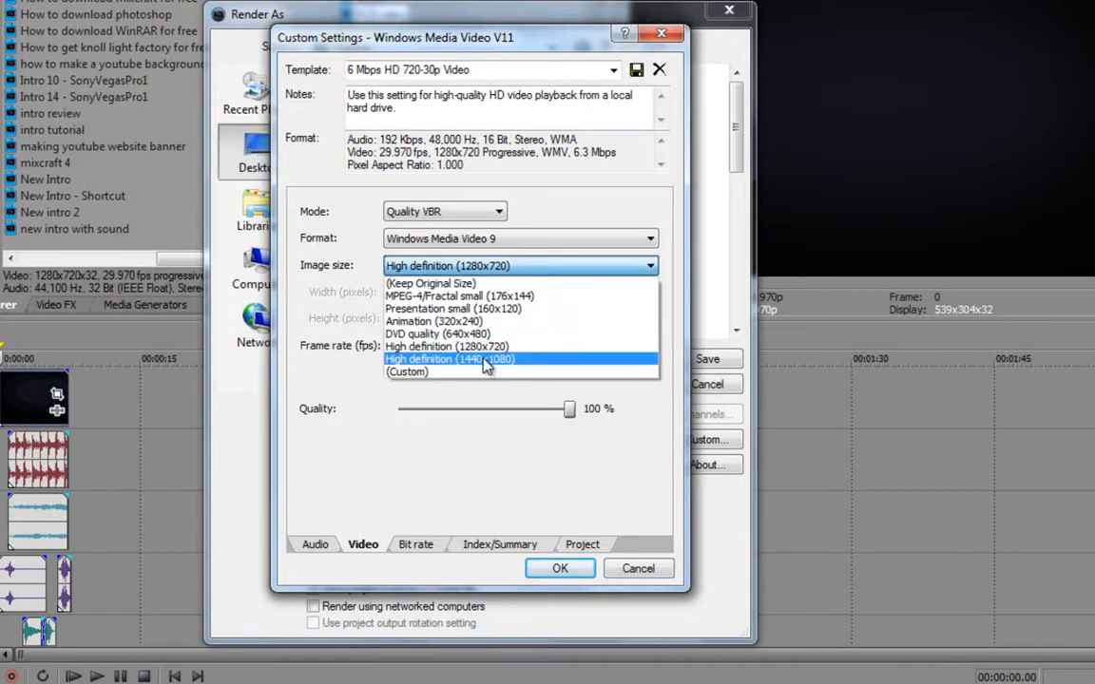
pyautogui.click(447, 346)
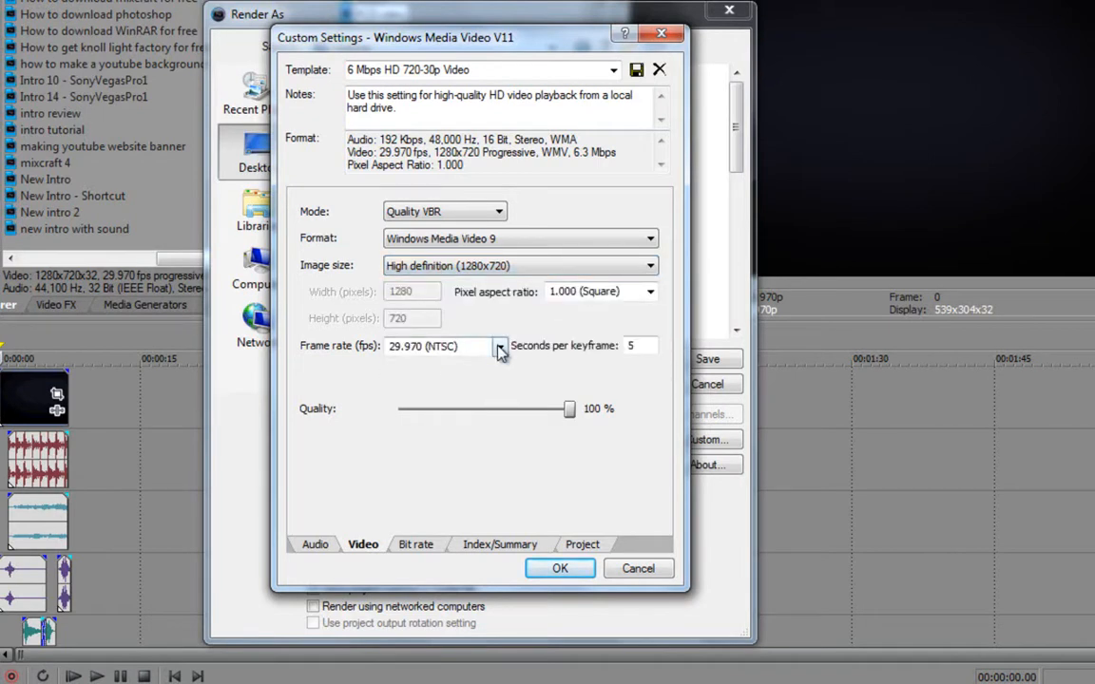
pyautogui.click(498, 346)
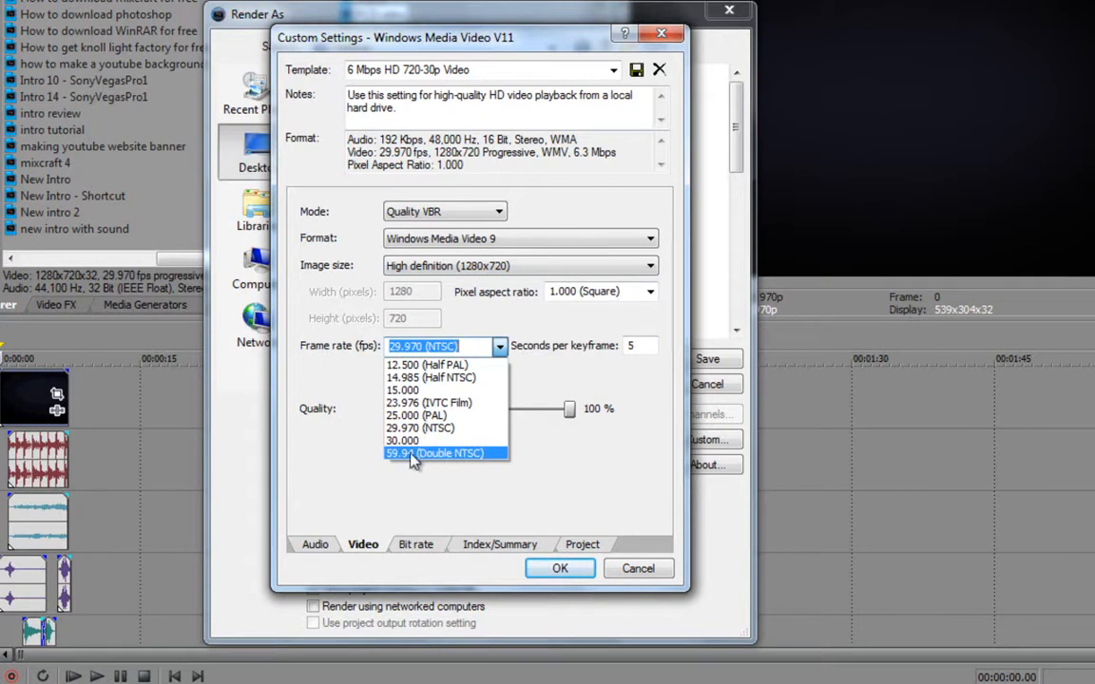
pyautogui.moveTo(420, 428)
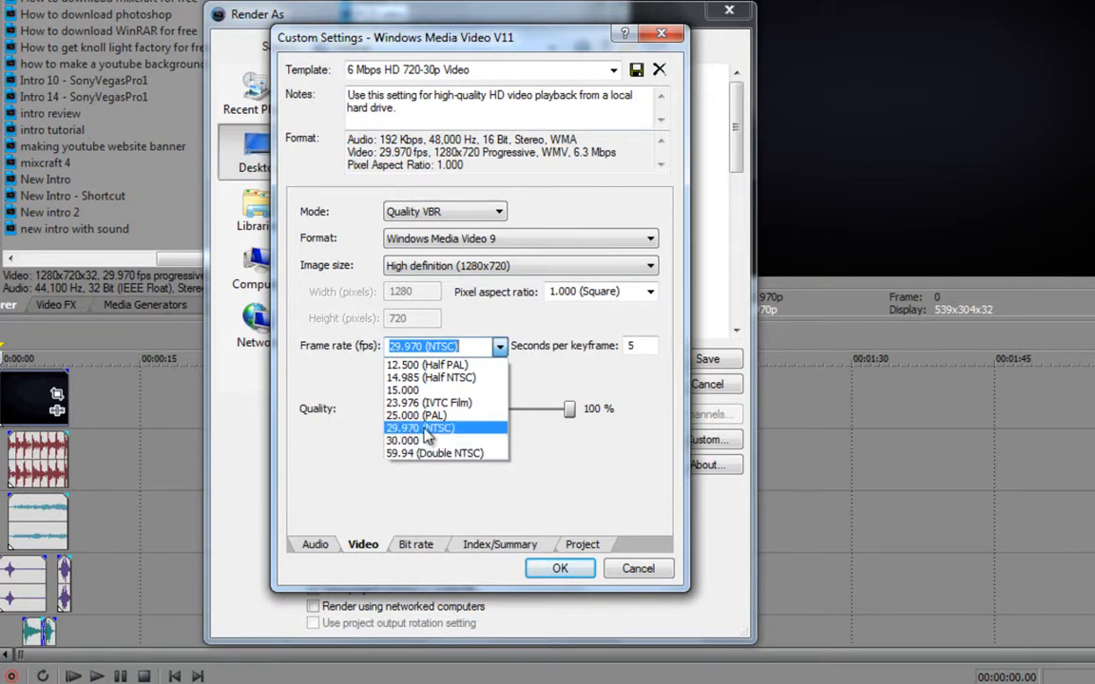
pyautogui.click(420, 428)
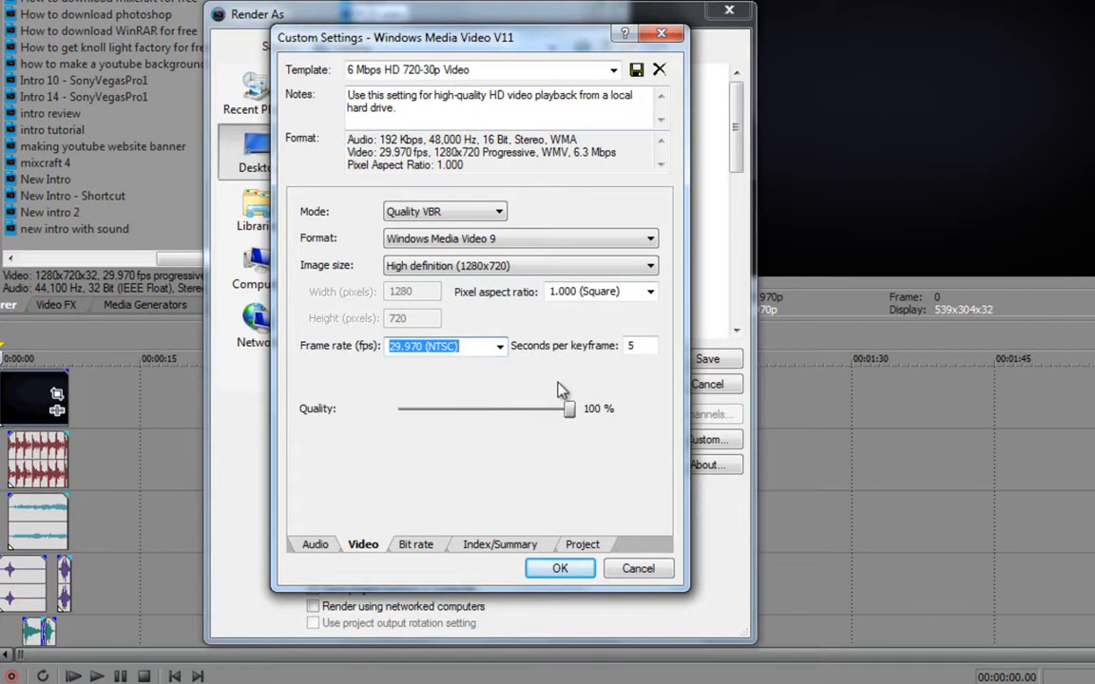
pyautogui.moveTo(418, 562)
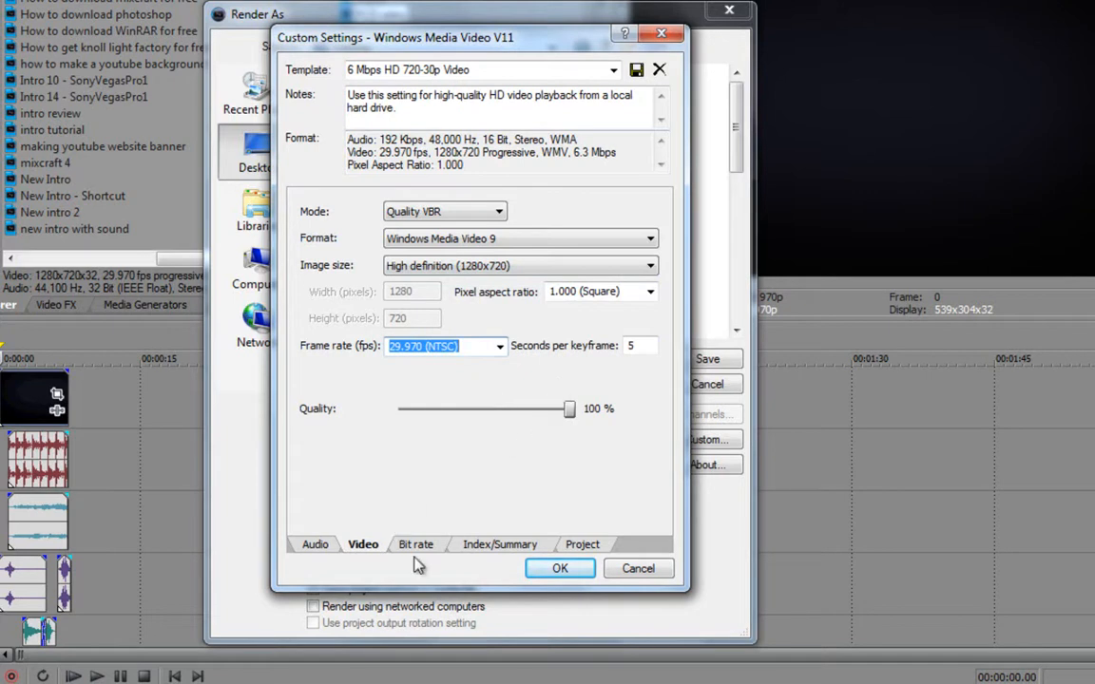
# Set project rendering quality to Best, confirm, and keep the 6 Mbps HD 720-30p template
pyautogui.click(498, 544)
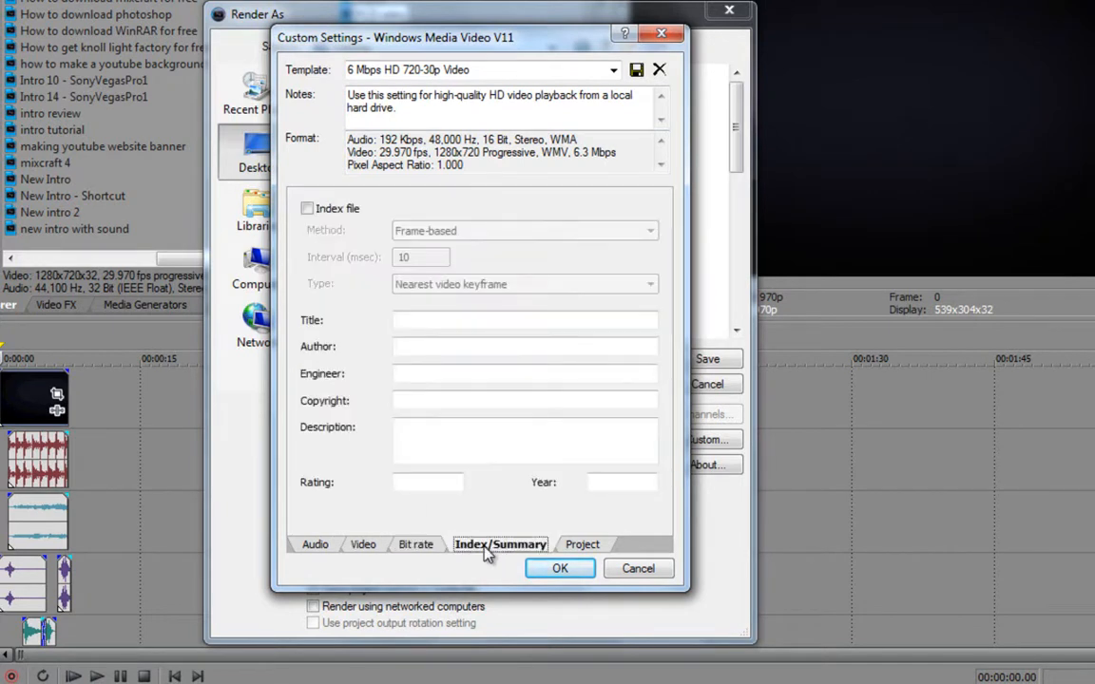
pyautogui.click(582, 544)
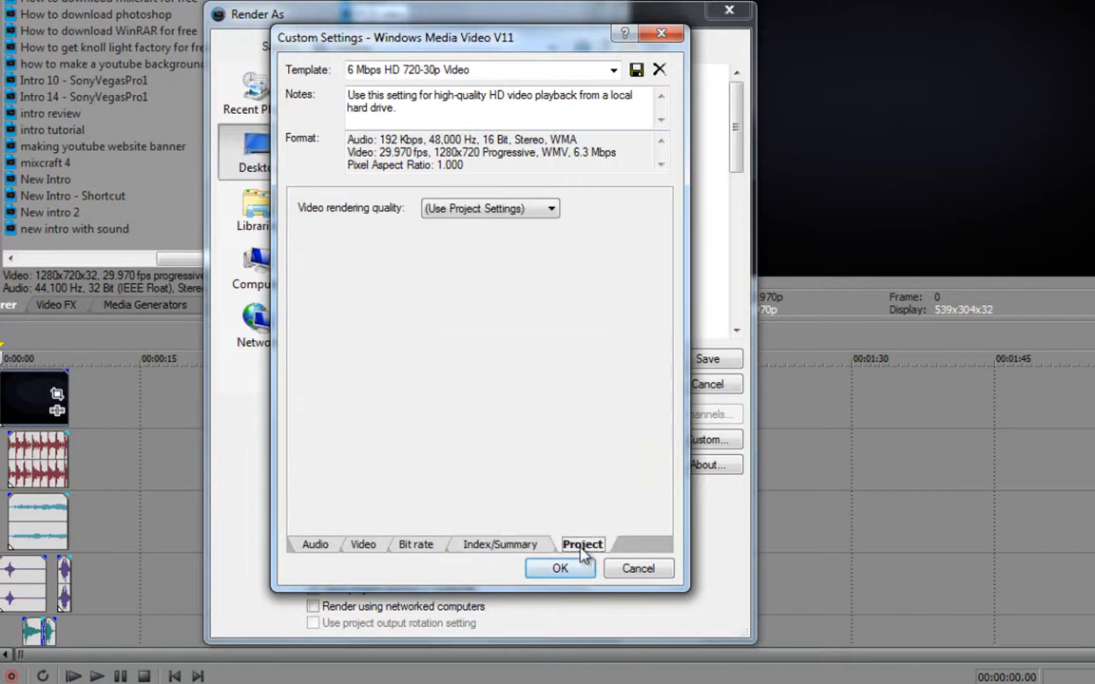
pyautogui.click(491, 207)
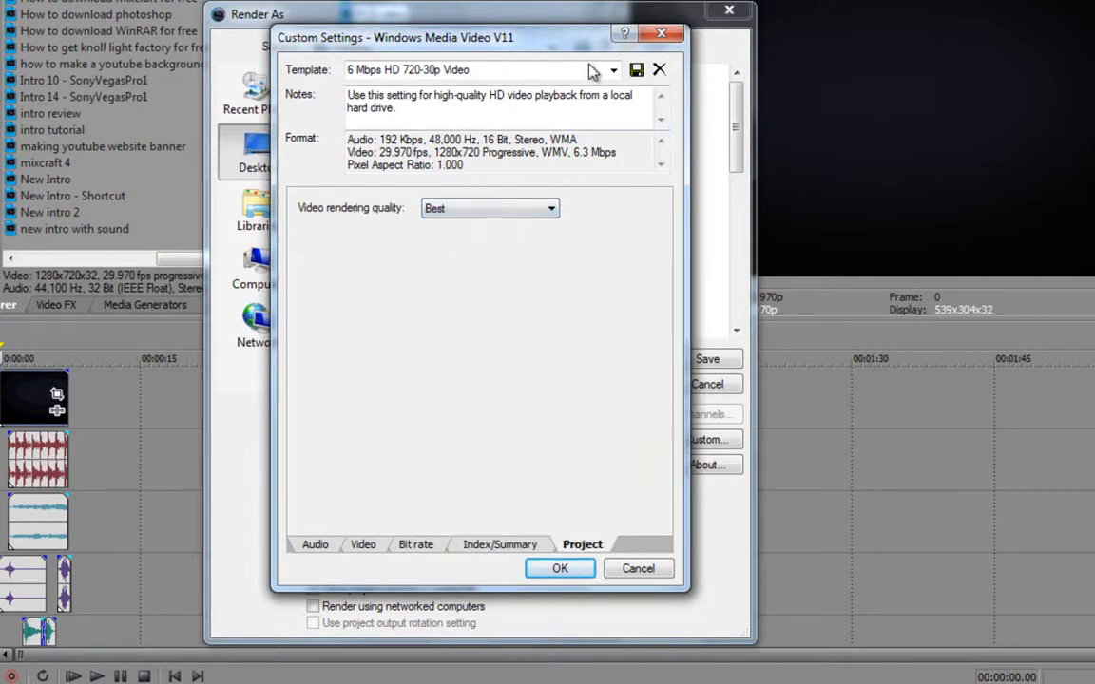
pyautogui.click(466, 69)
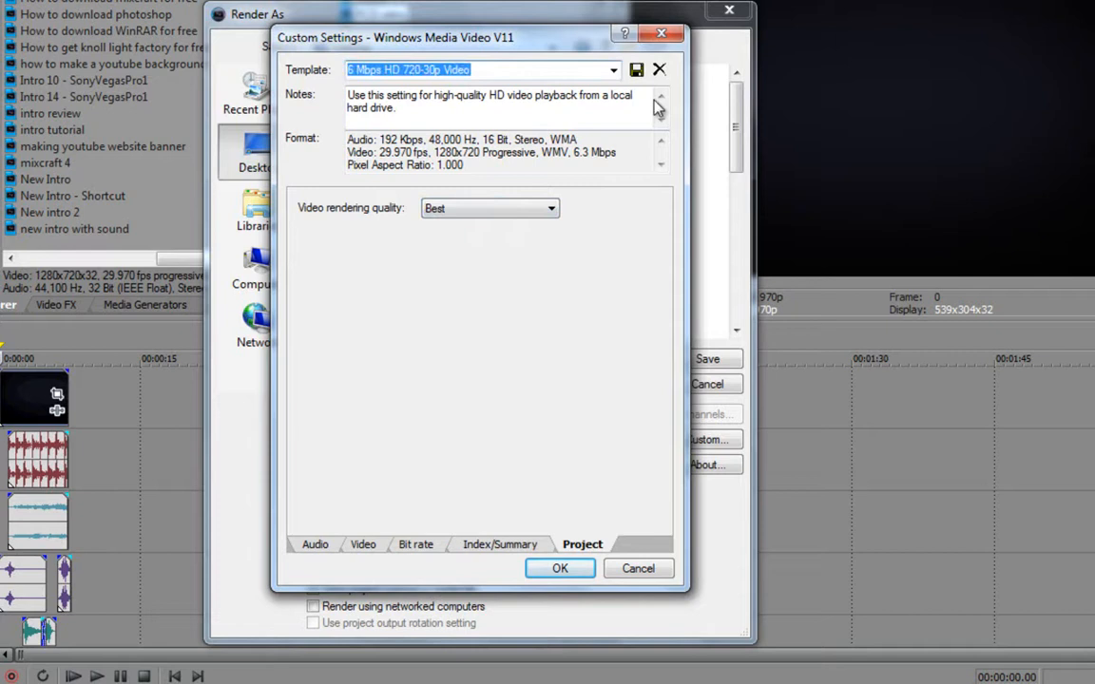
pyautogui.moveTo(517, 392)
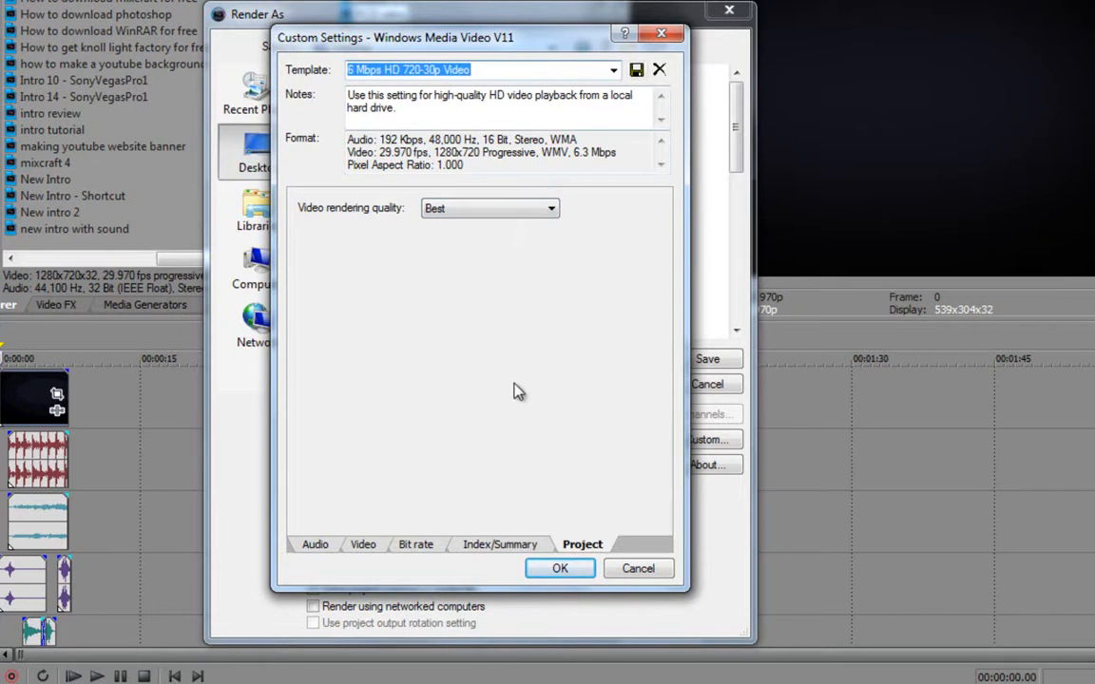
pyautogui.moveTo(536, 553)
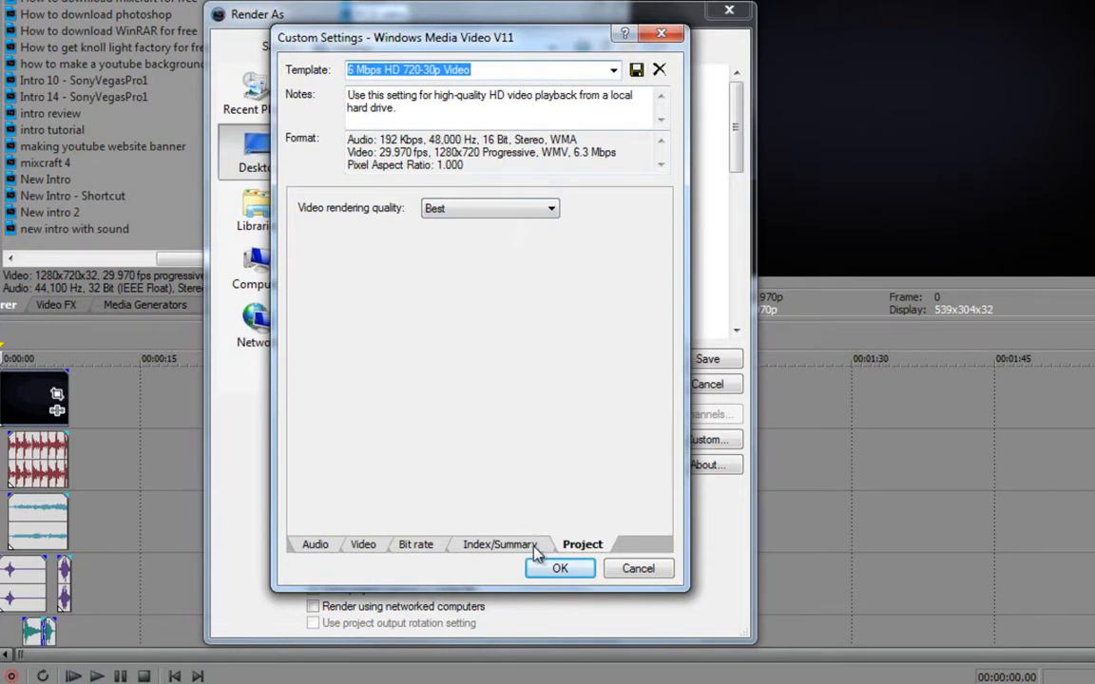
pyautogui.click(559, 569)
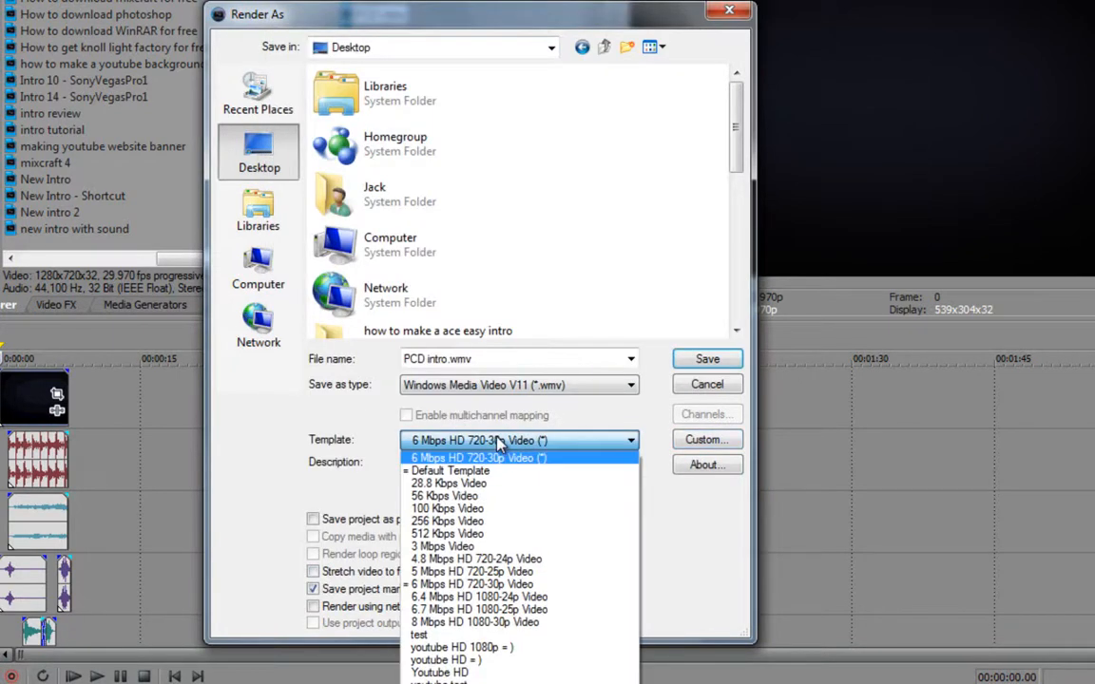
pyautogui.click(707, 359)
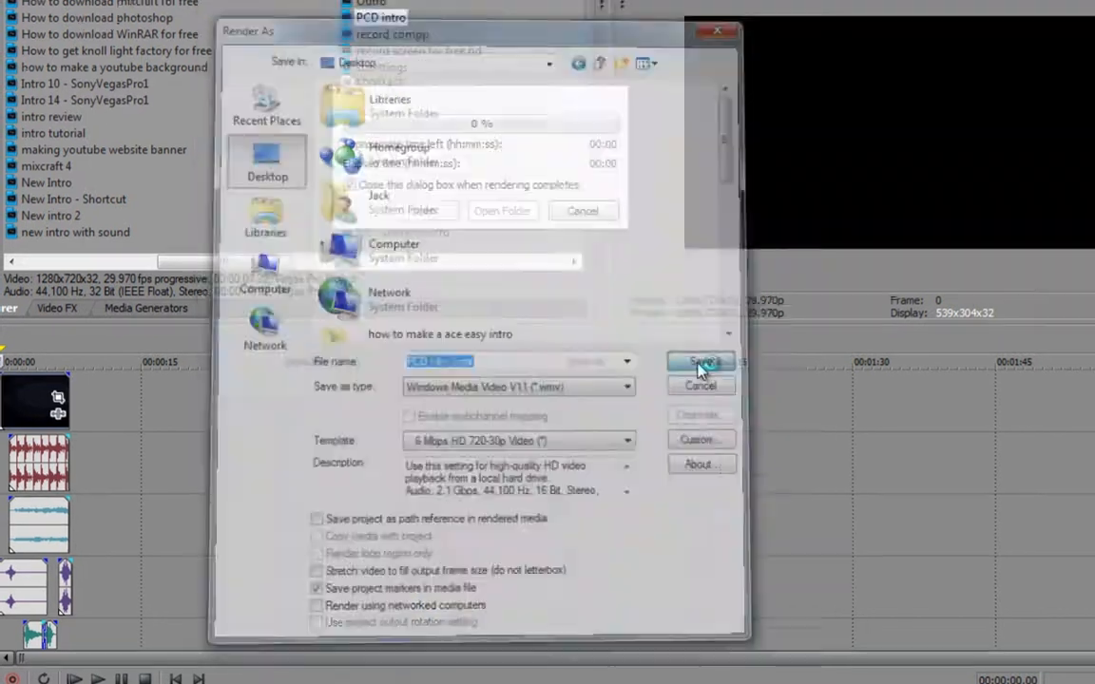
# Start rendering the intro to PCD intro.wmv on the Desktop
pyautogui.click(704, 365)
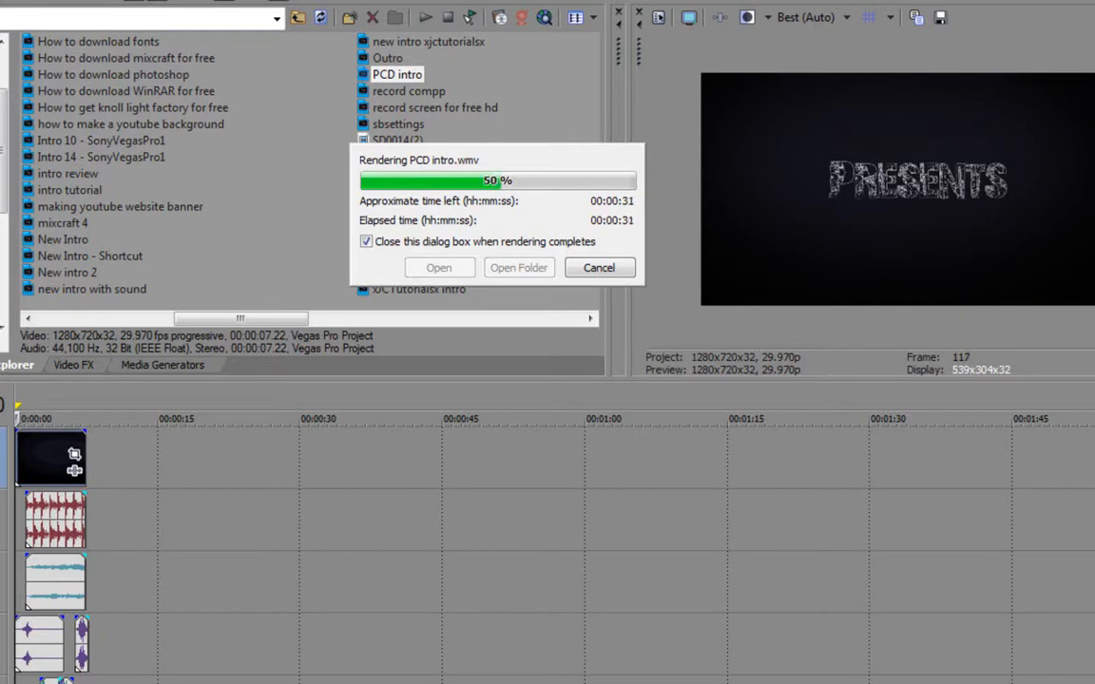
pyautogui.moveTo(373, 270)
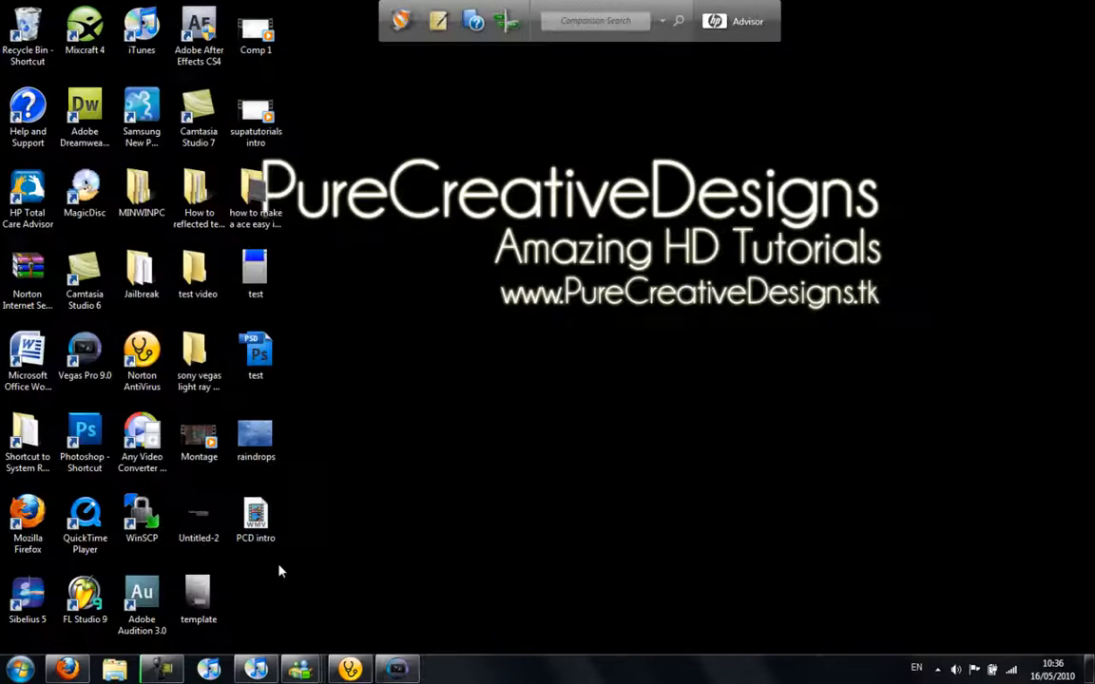
# Bring up Firefox and go to YouTube's Video File Upload page
pyautogui.click(255, 517)
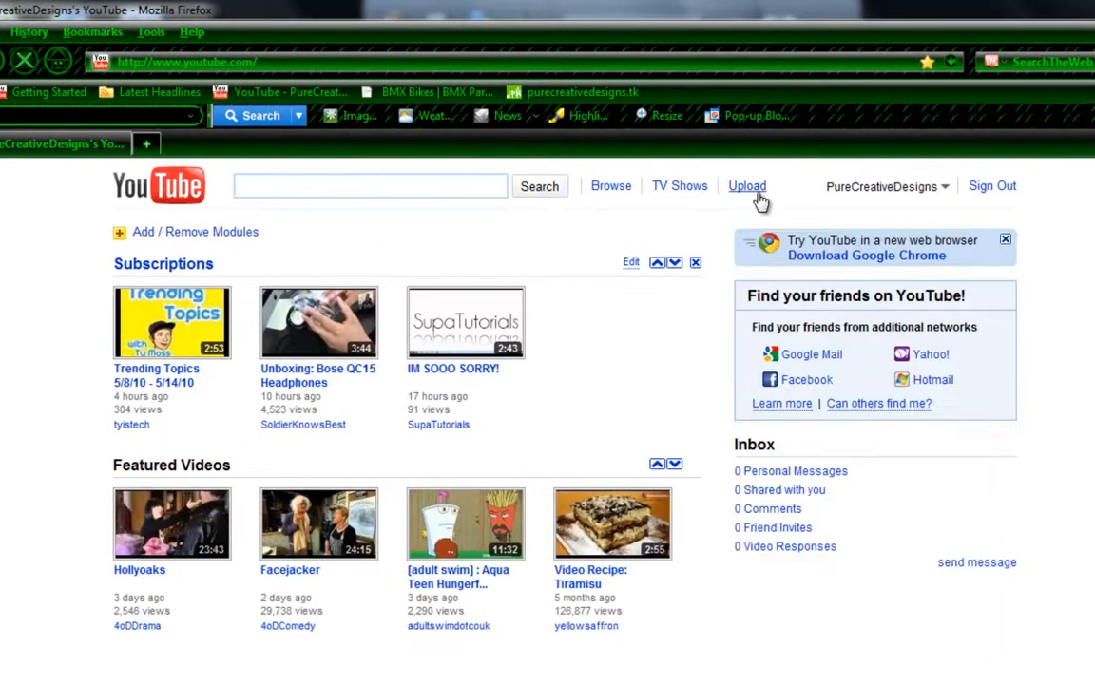
pyautogui.click(747, 186)
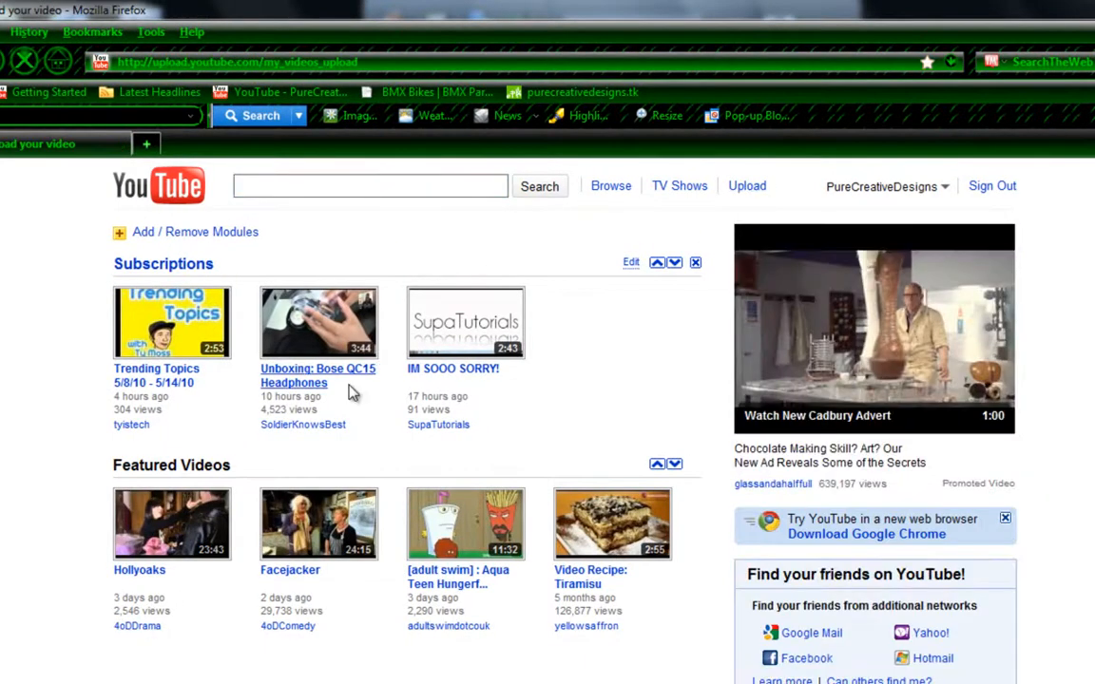
pyautogui.click(747, 187)
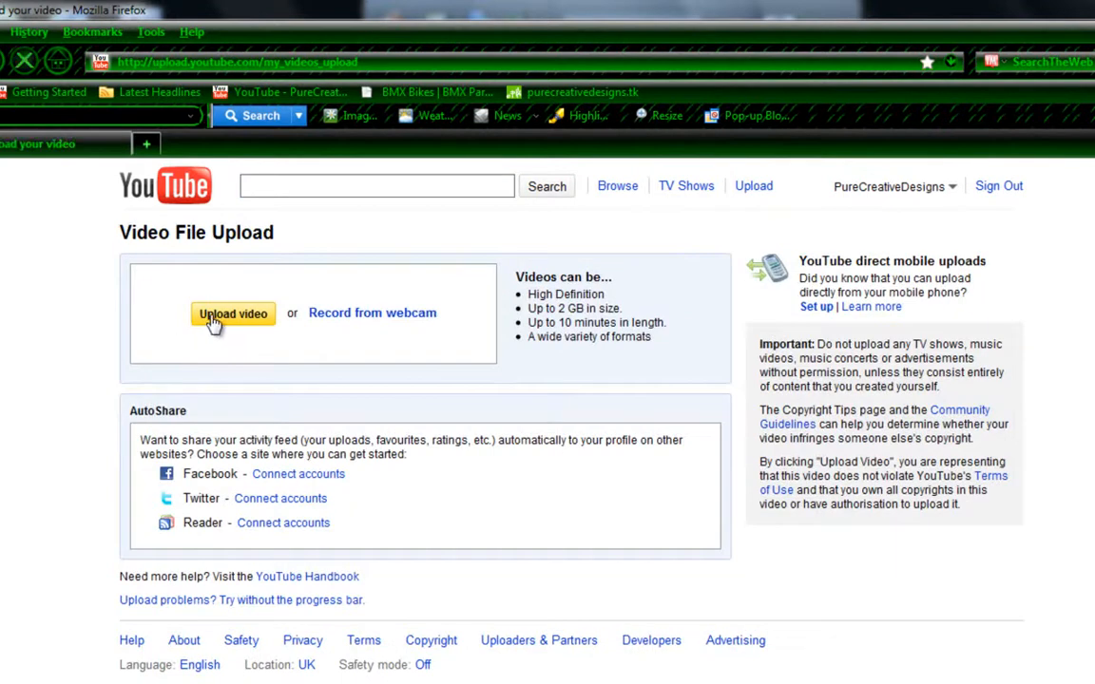
# Select PCD intro.wmv from the Desktop to begin uploading it
pyautogui.click(231, 314)
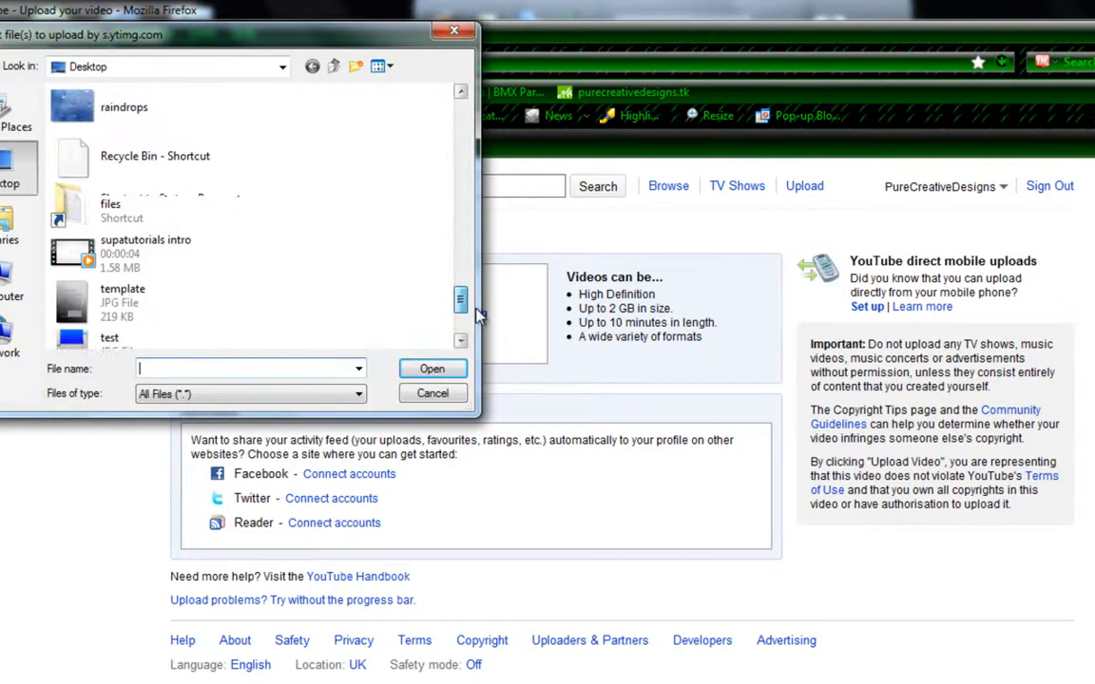
pyautogui.scroll(-3)
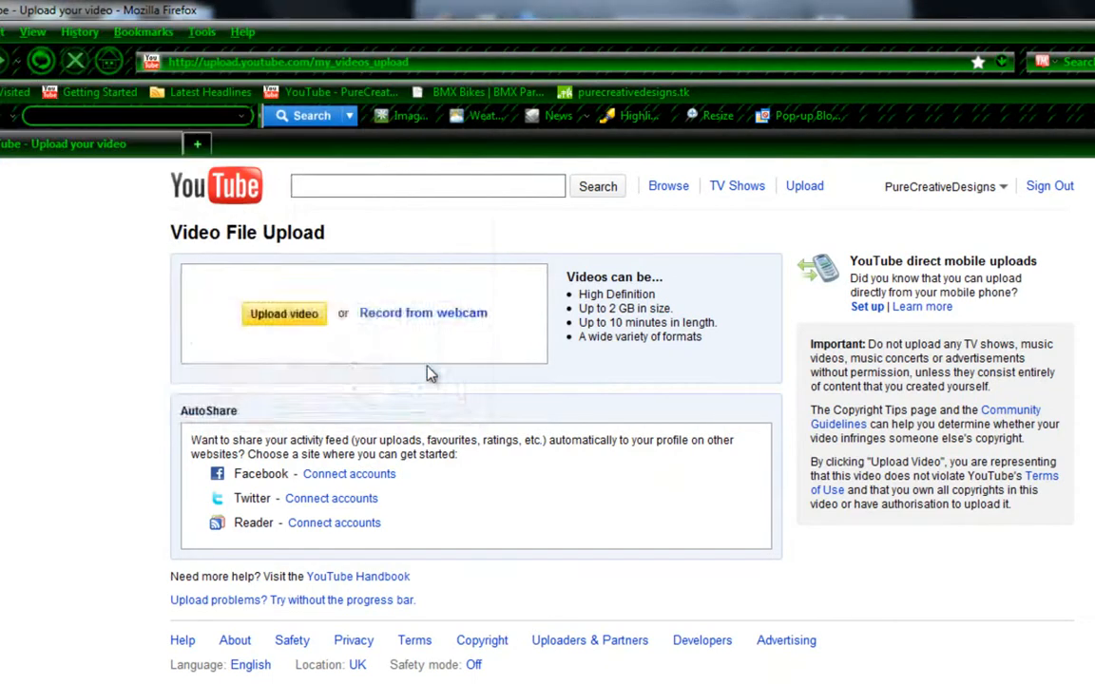
pyautogui.click(283, 314)
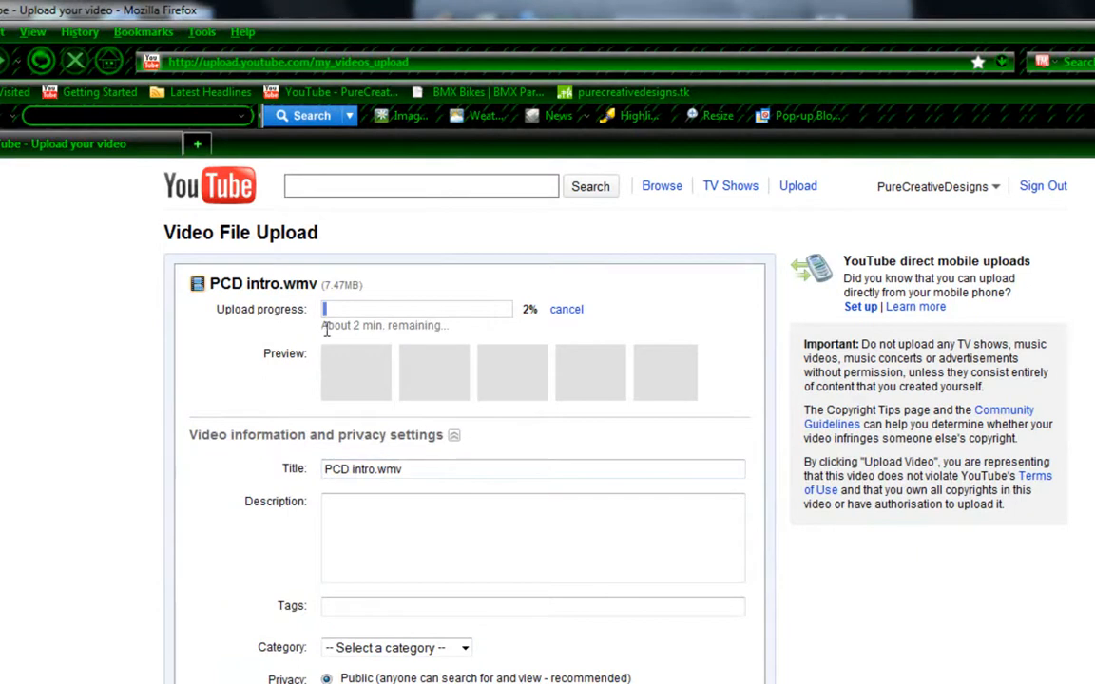
# Mark the uploading video Private and save its settings
pyautogui.scroll(-3)
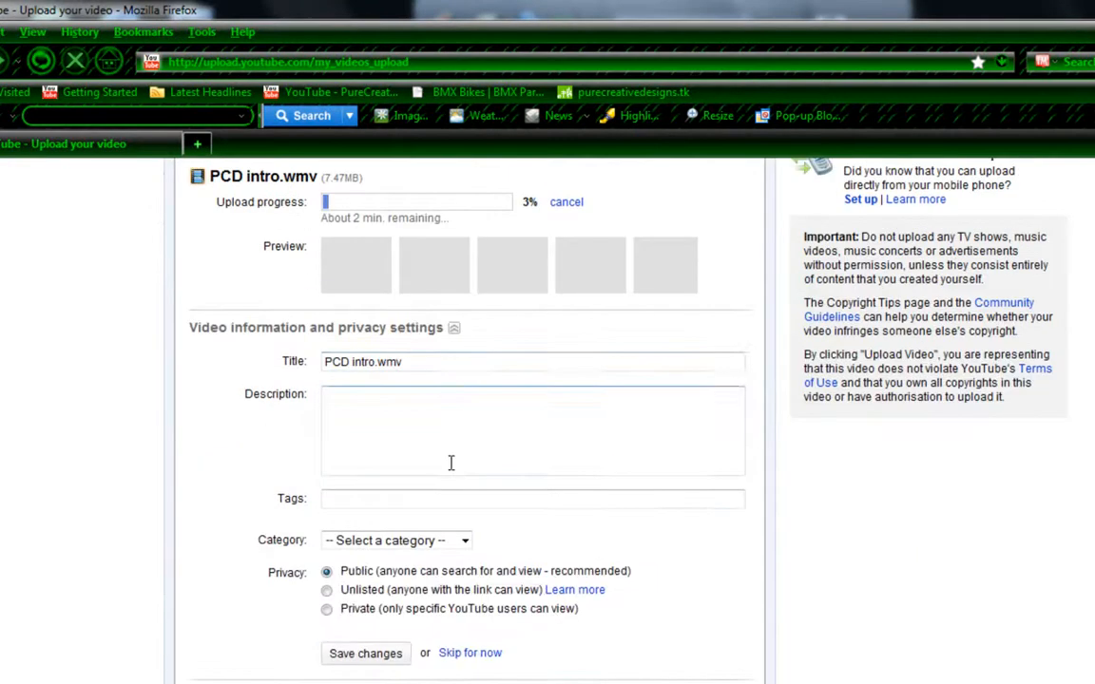
pyautogui.write('s')
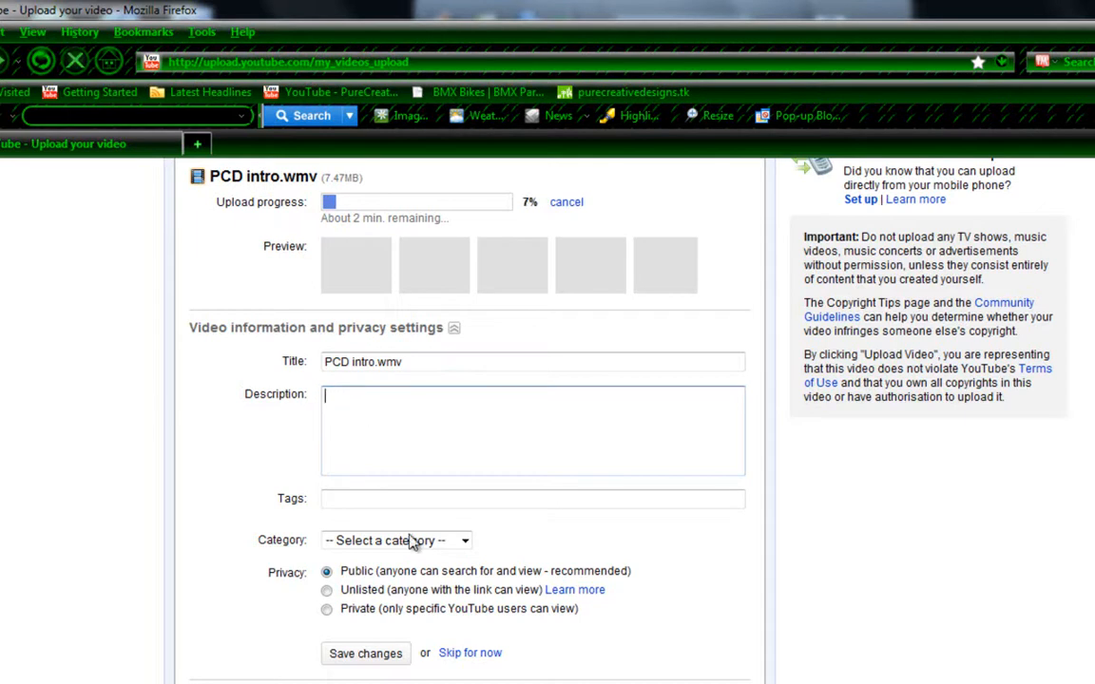
pyautogui.click(328, 609)
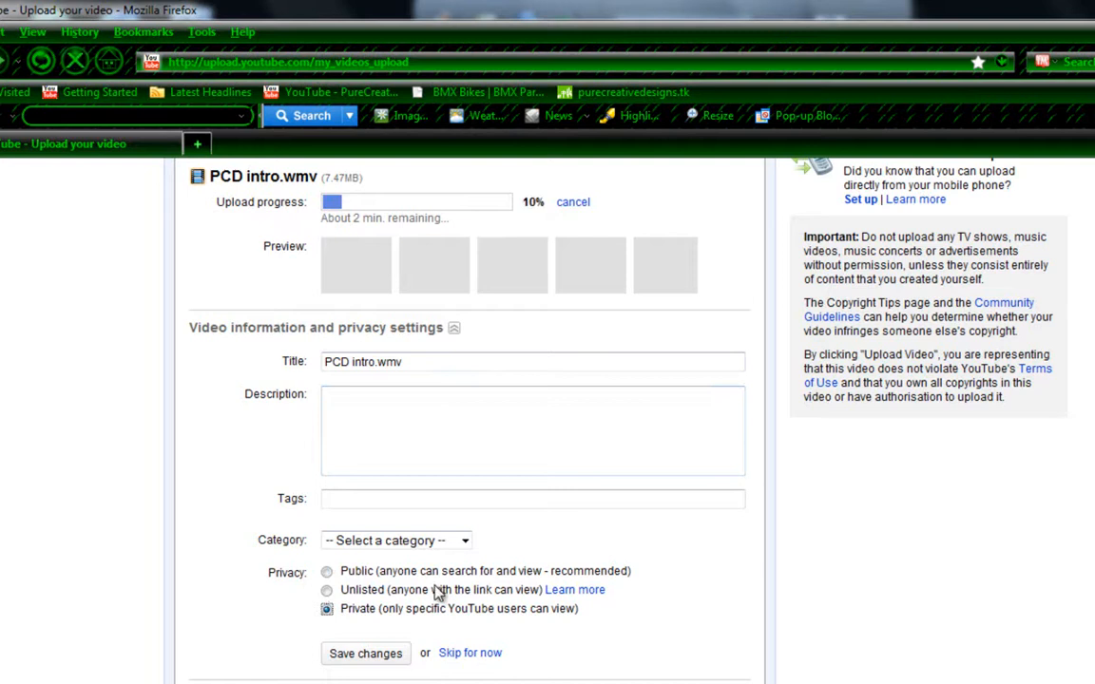
pyautogui.scroll(3)
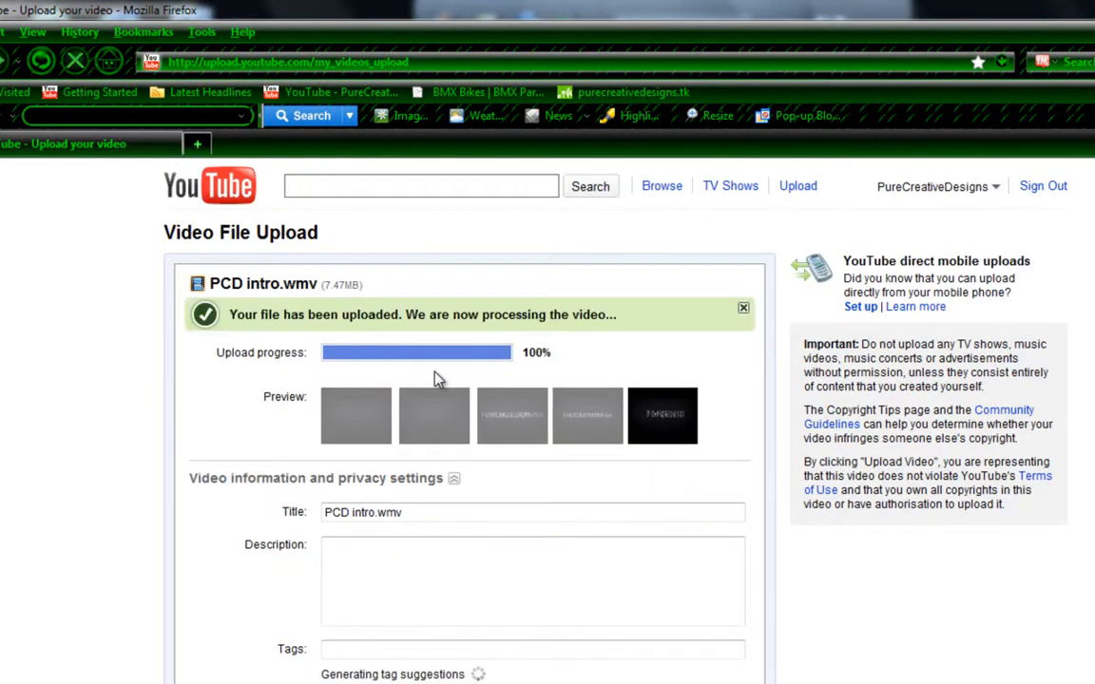
pyautogui.scroll(-3)
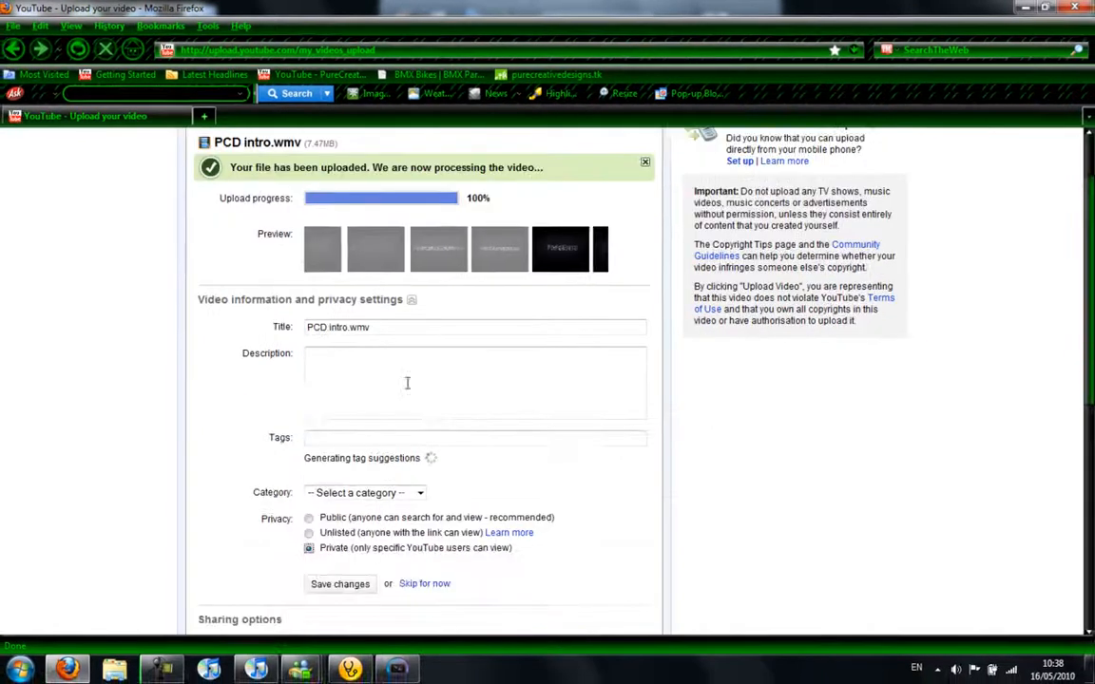
pyautogui.click(338, 584)
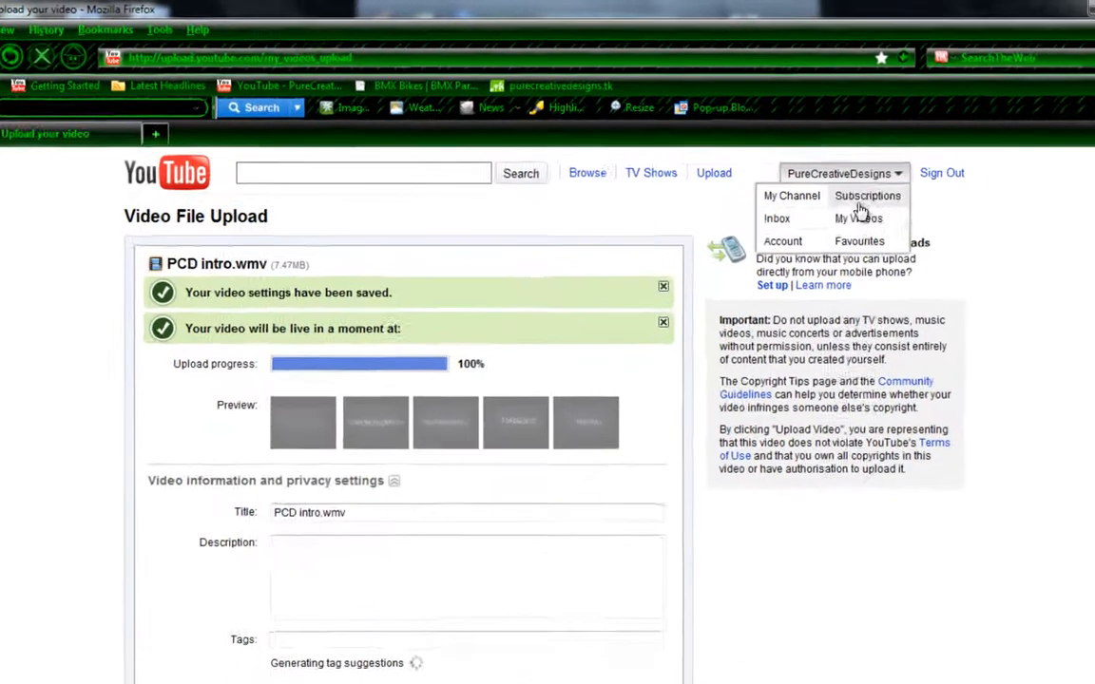
# Go to My Videos, where PCD intro.wmv shows as private and processing
pyautogui.click(856, 217)
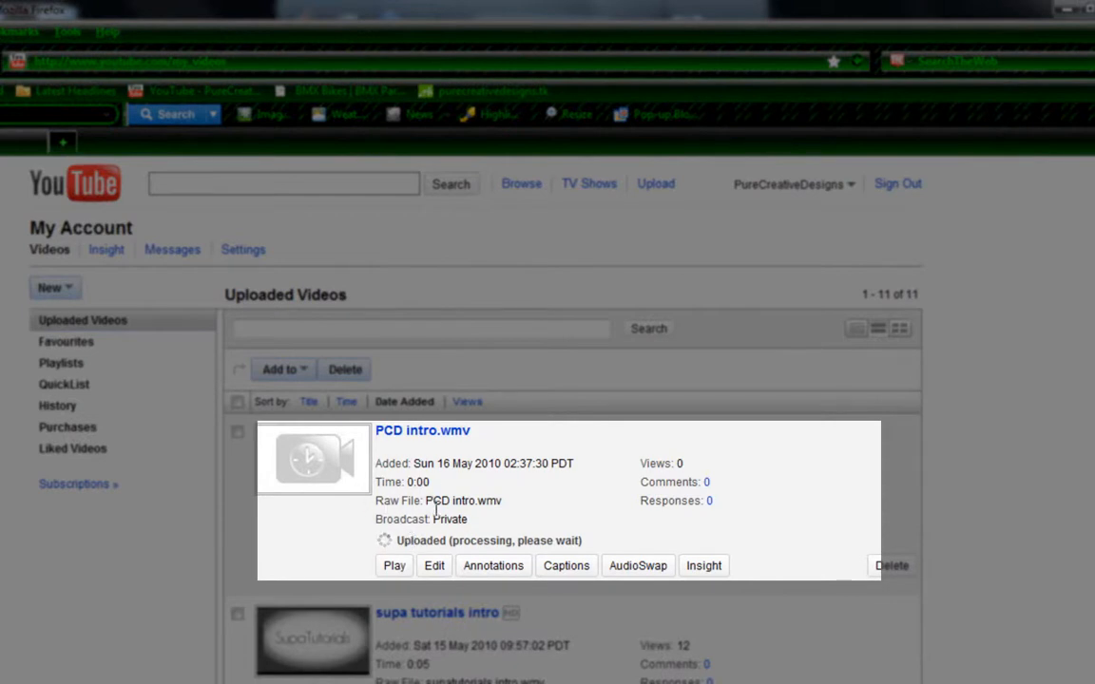
pyautogui.moveTo(434, 538)
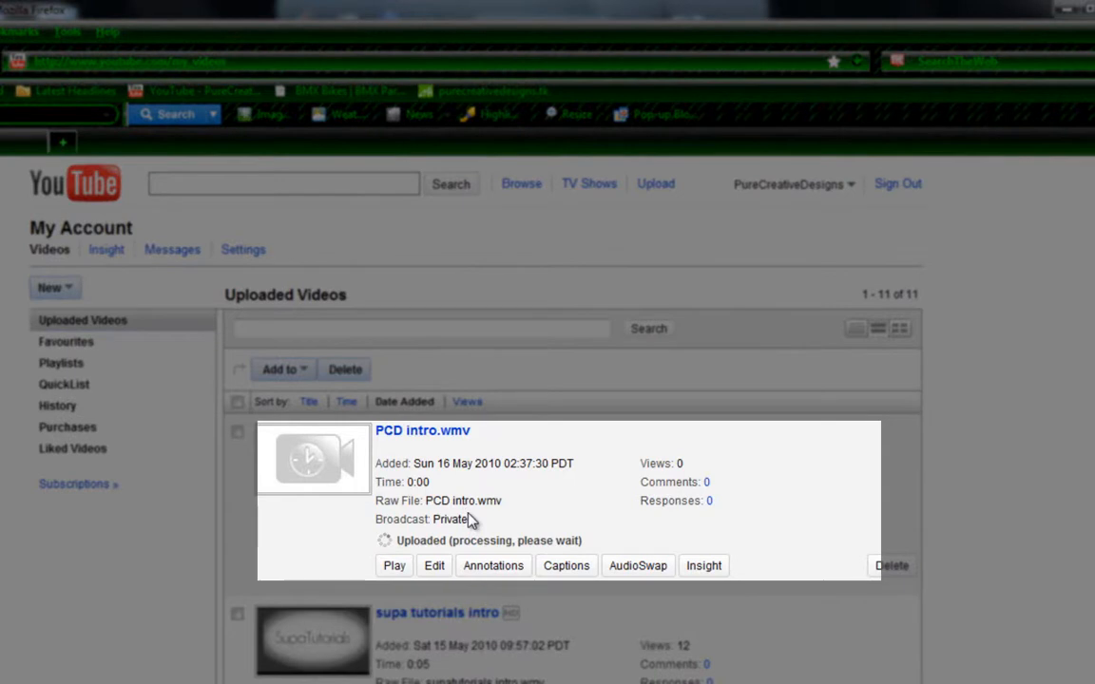
pyautogui.scroll(-3)
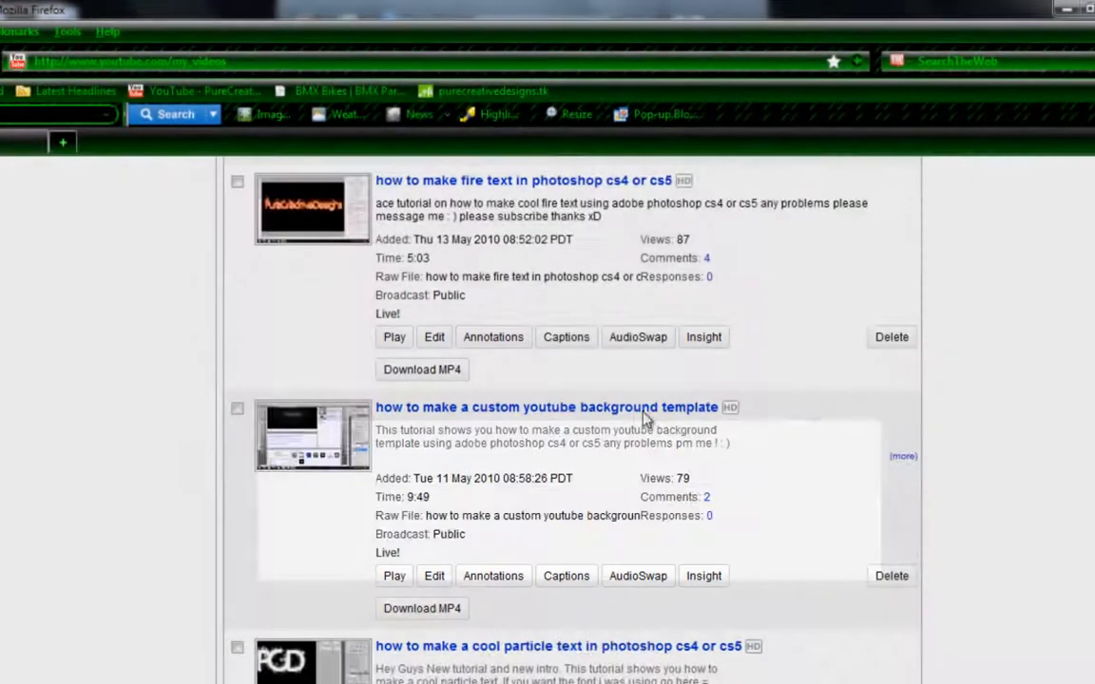
# Reload My Videos until PCD intro.wmv shows Live! with the HD badge
pyautogui.doubleClick(449, 532)
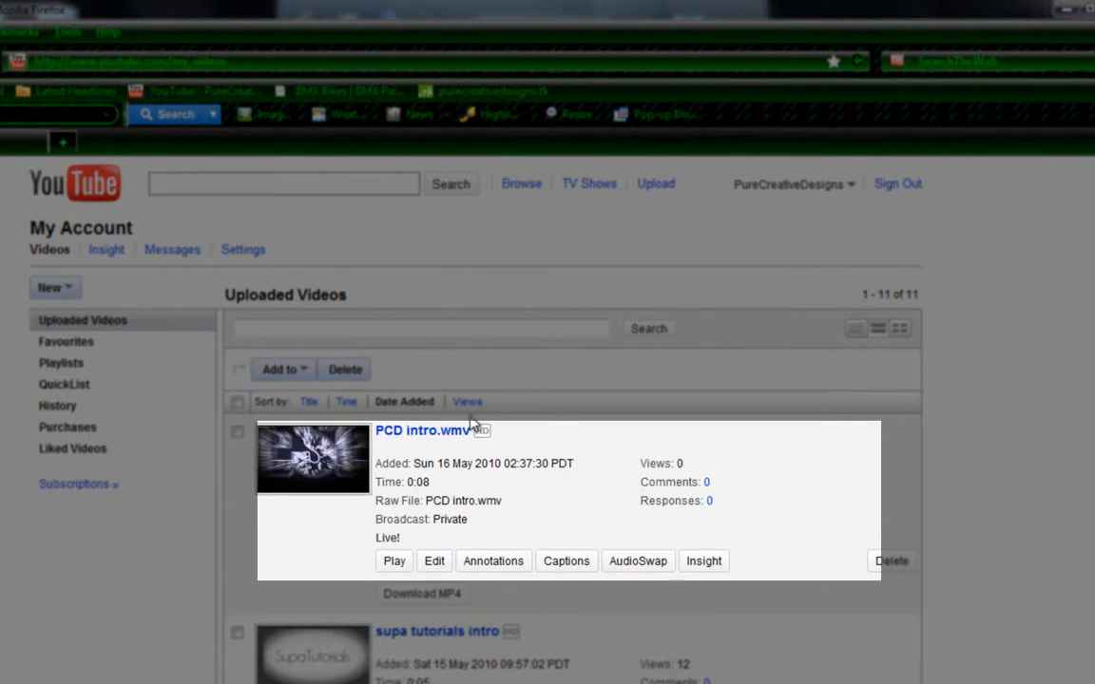
pyautogui.moveTo(485, 441)
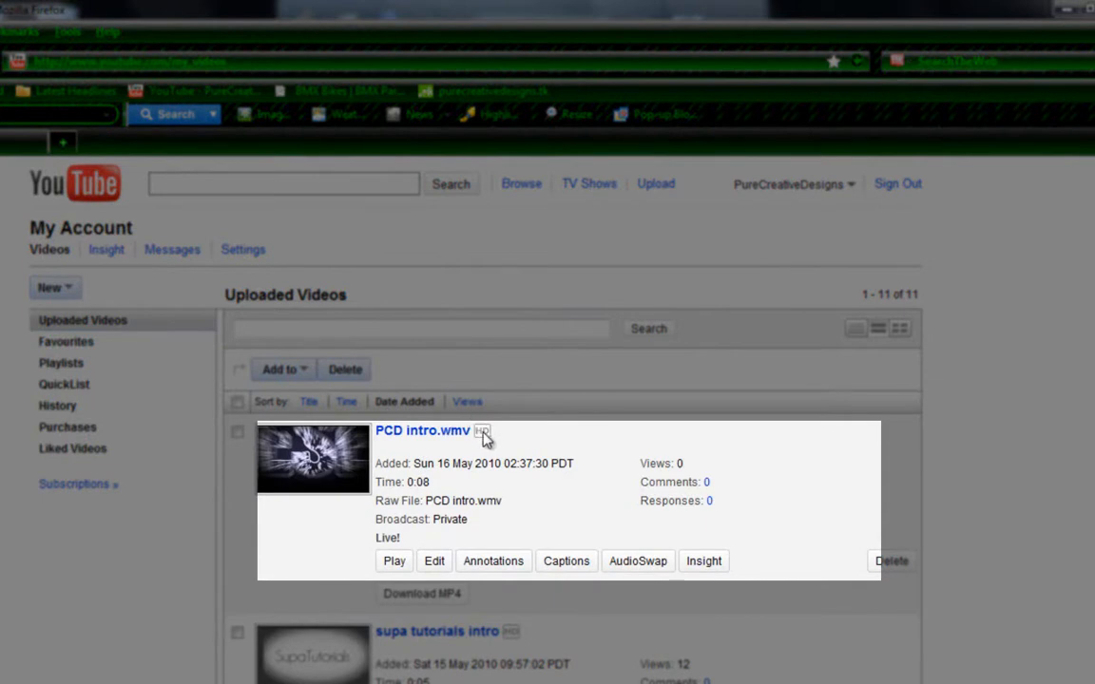
pyautogui.moveTo(381, 548)
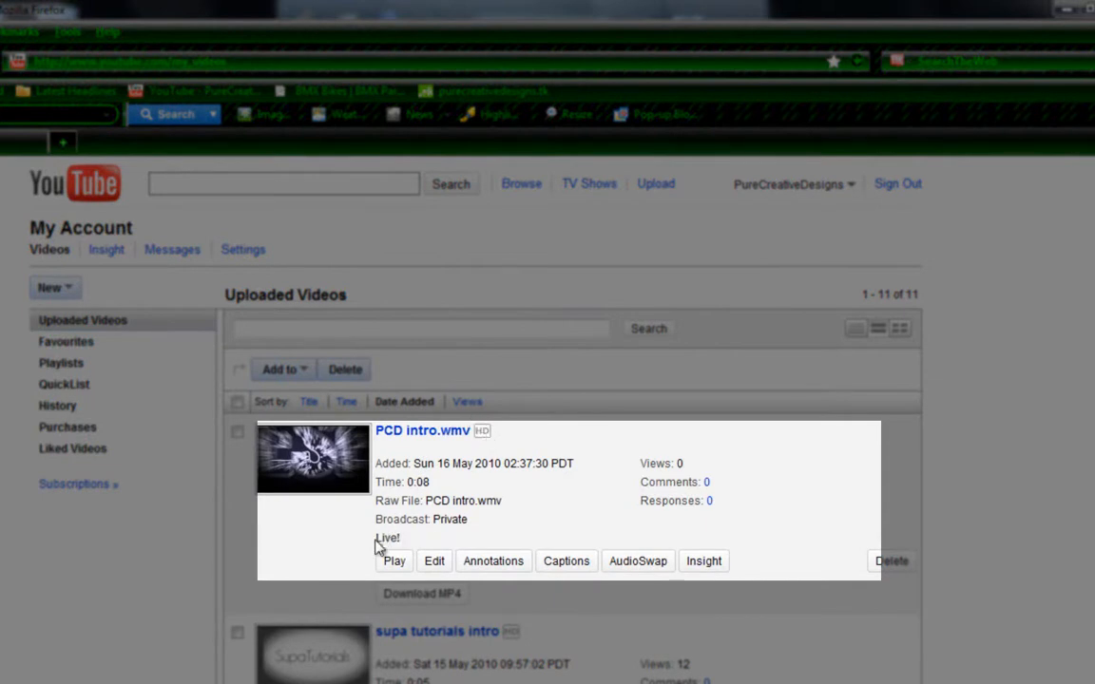
pyautogui.moveTo(441, 438)
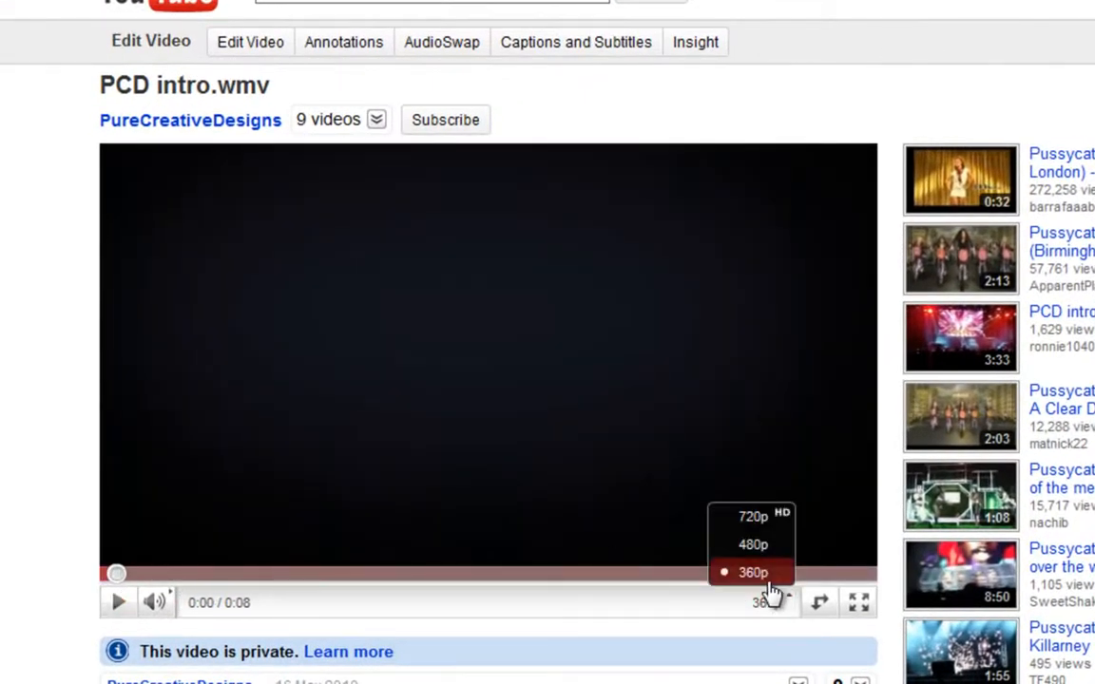
pyautogui.moveTo(753, 544)
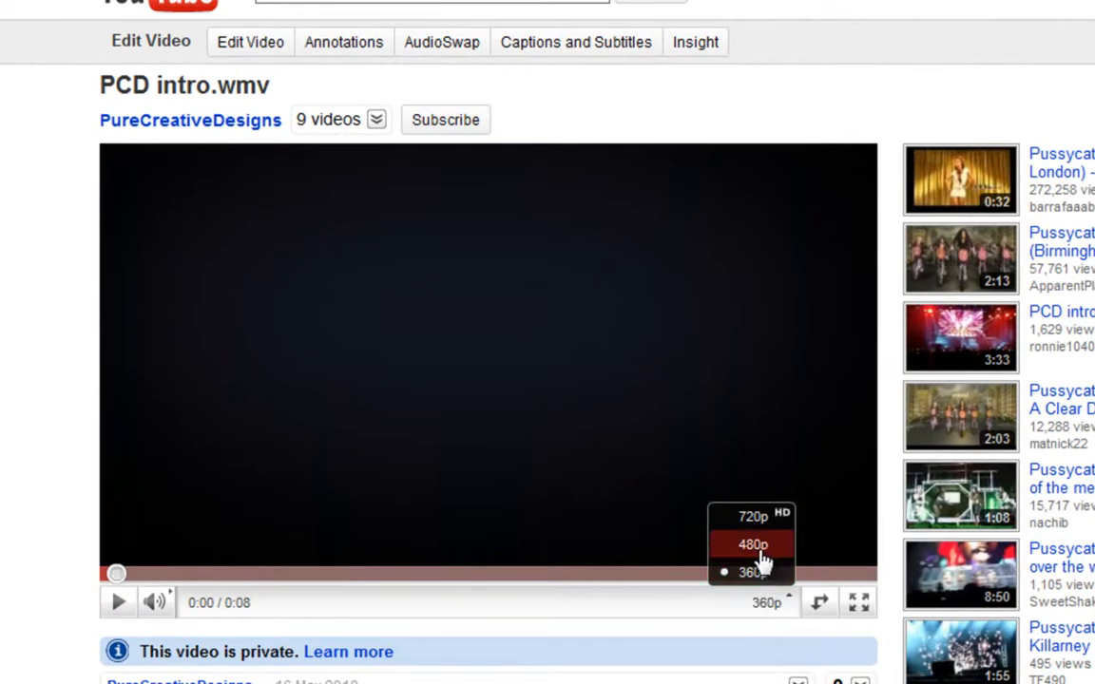
pyautogui.moveTo(753, 517)
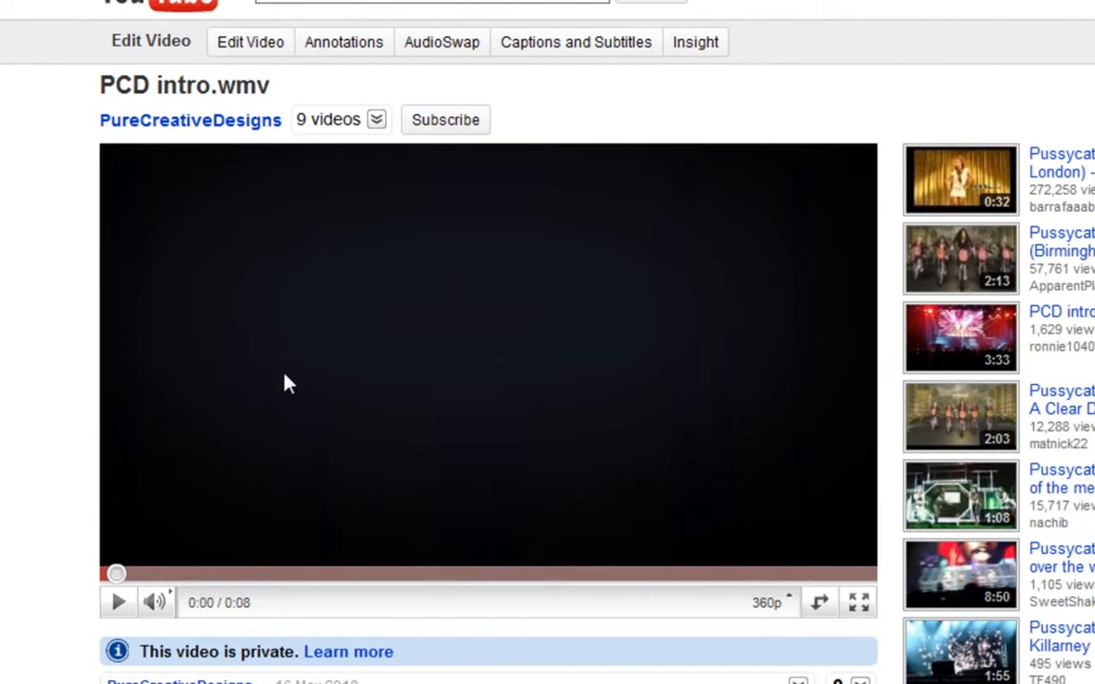
pyautogui.moveTo(430, 393)
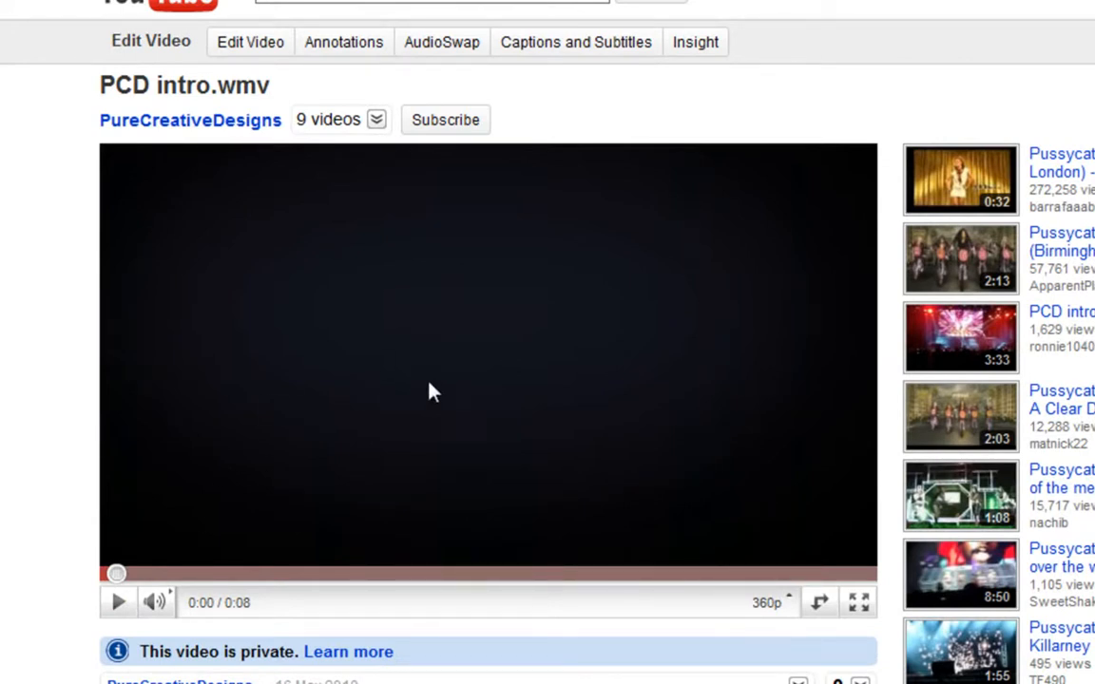
# Play the private PCD intro.wmv on its YouTube watch page at 360p
pyautogui.click(118, 601)
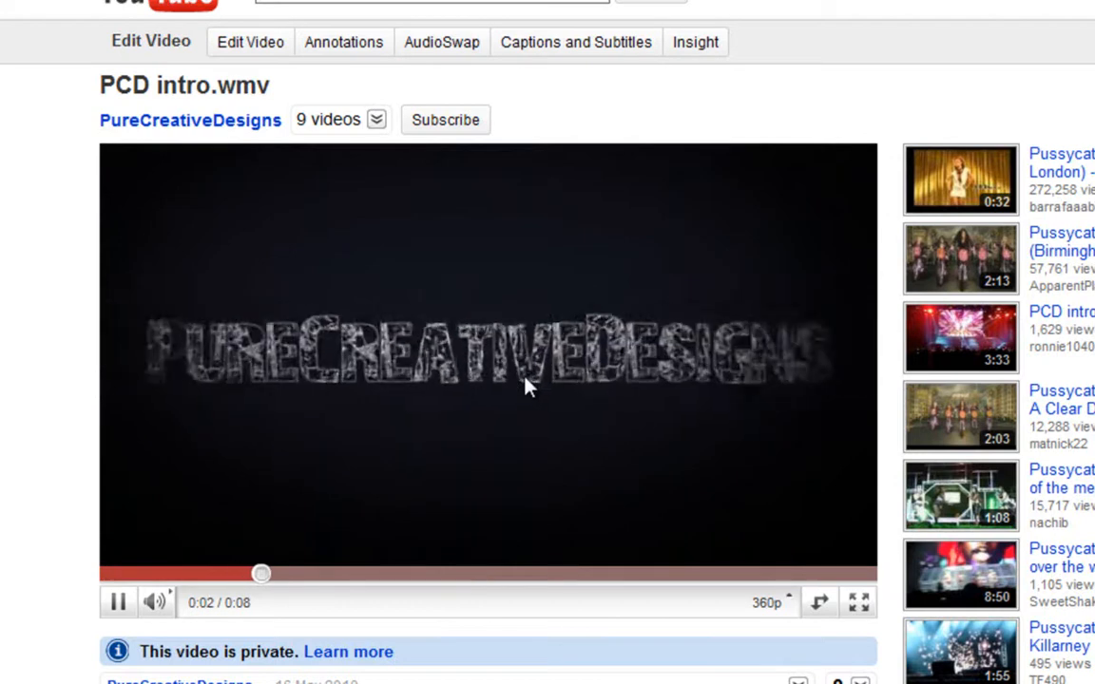